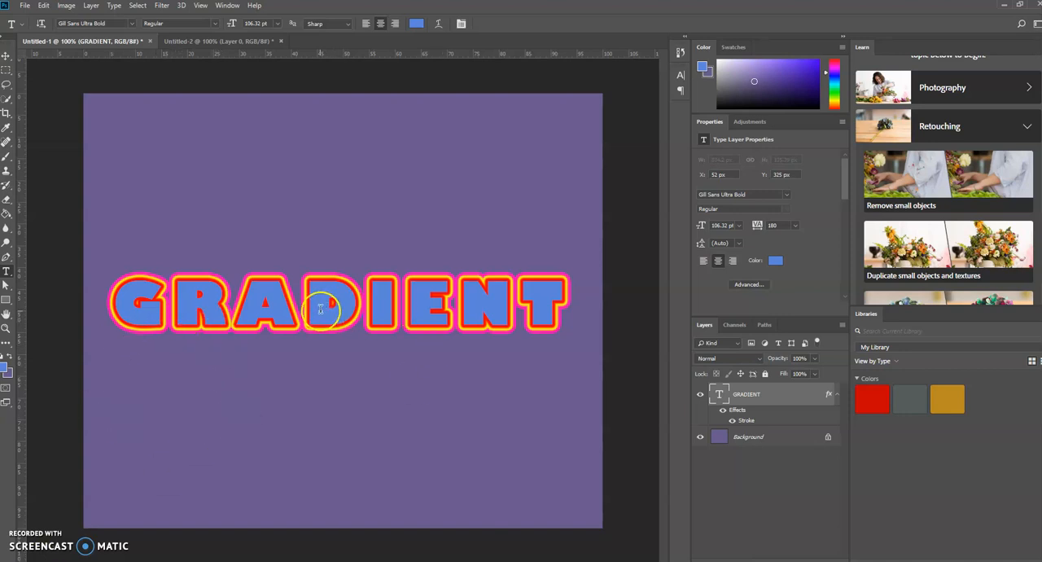
mouse_move(303, 335)
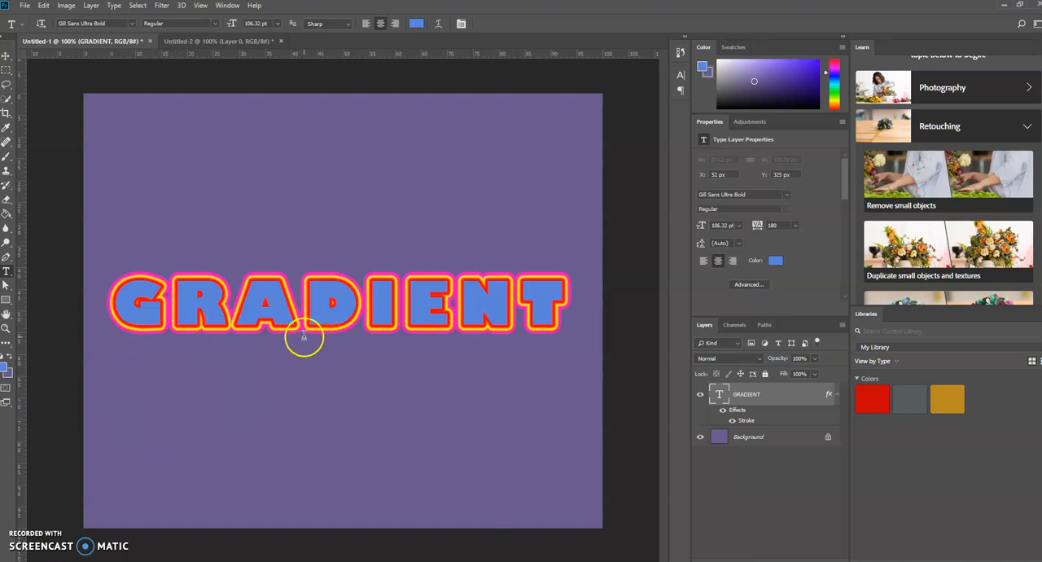
mouse_move(302, 335)
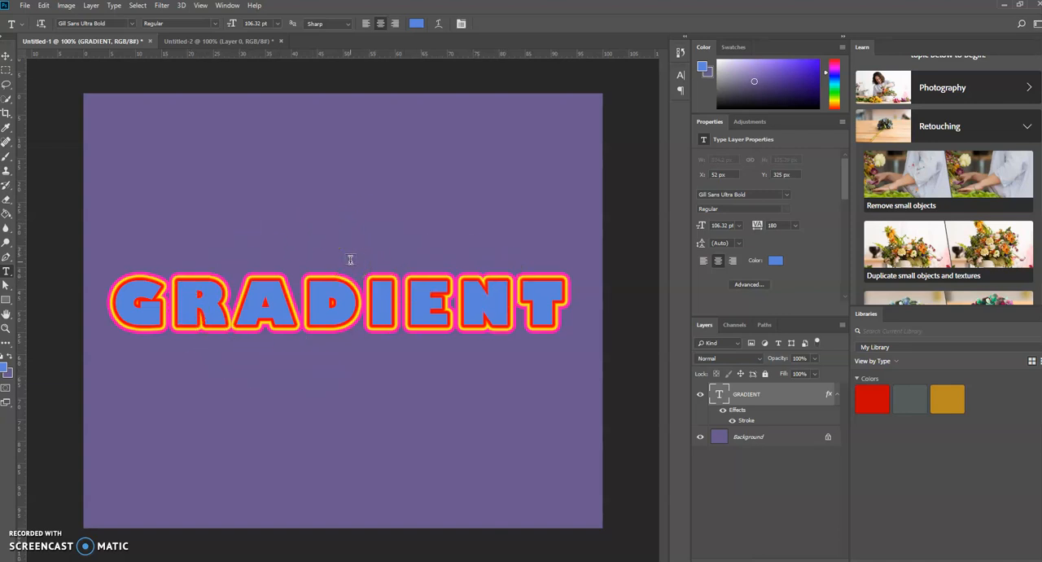
mouse_move(231, 40)
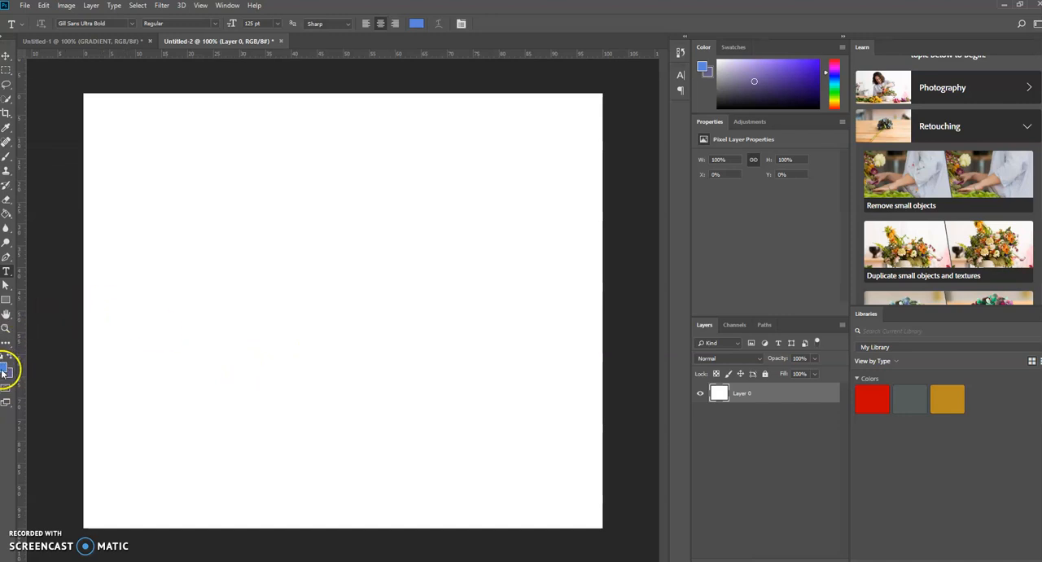
mouse_move(232, 336)
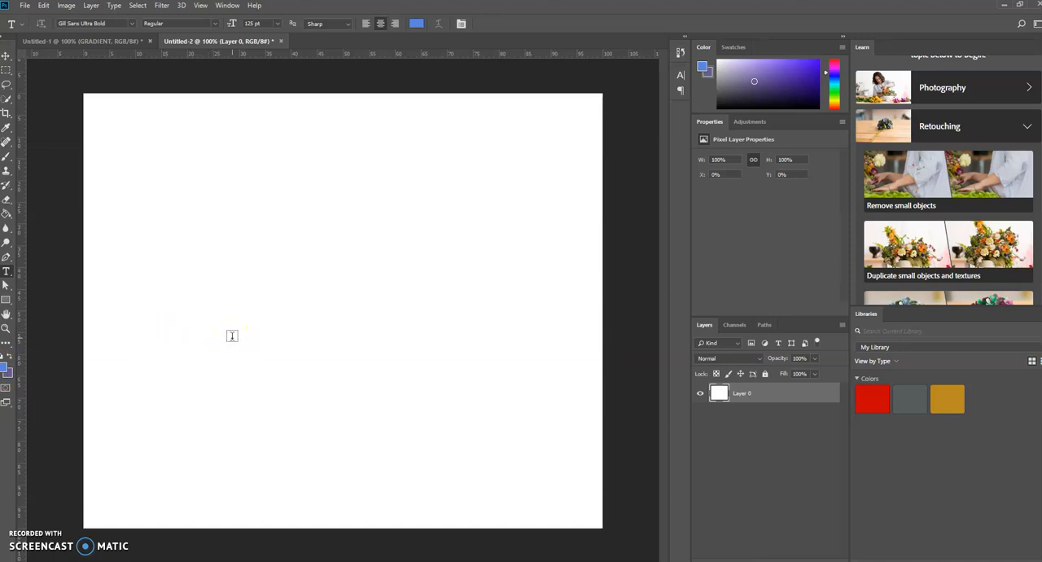
mouse_move(236, 342)
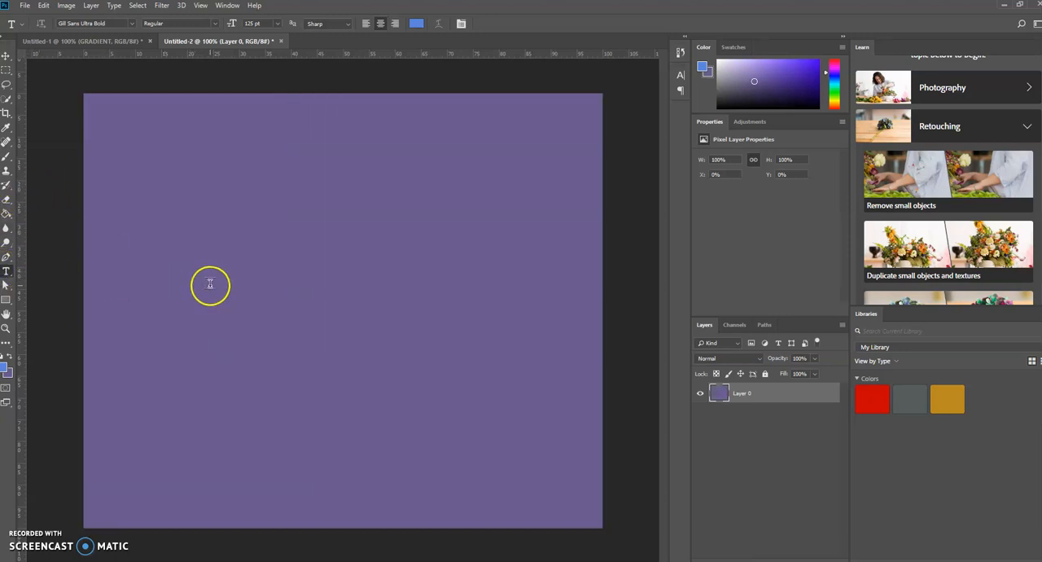
Type the bold blue word GRADIENT on the canvas and commit the text layer
left_click(210, 285)
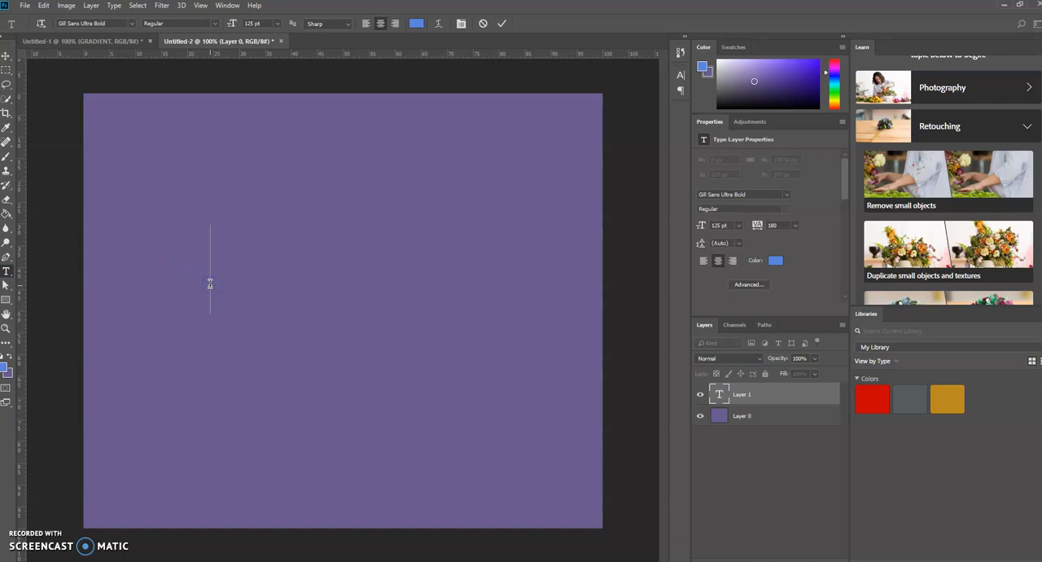
type("ADIENT")
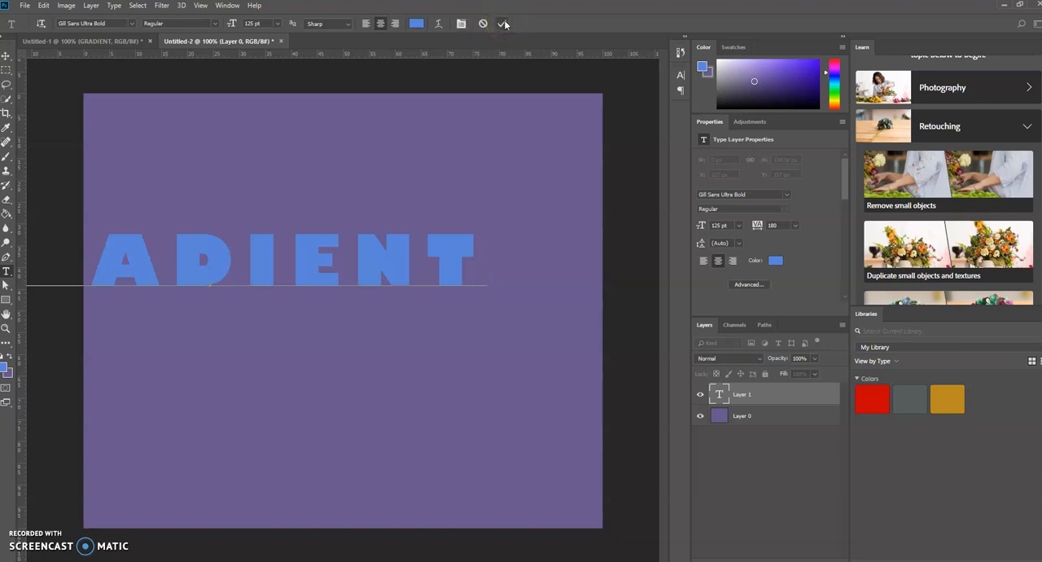
left_click(504, 23)
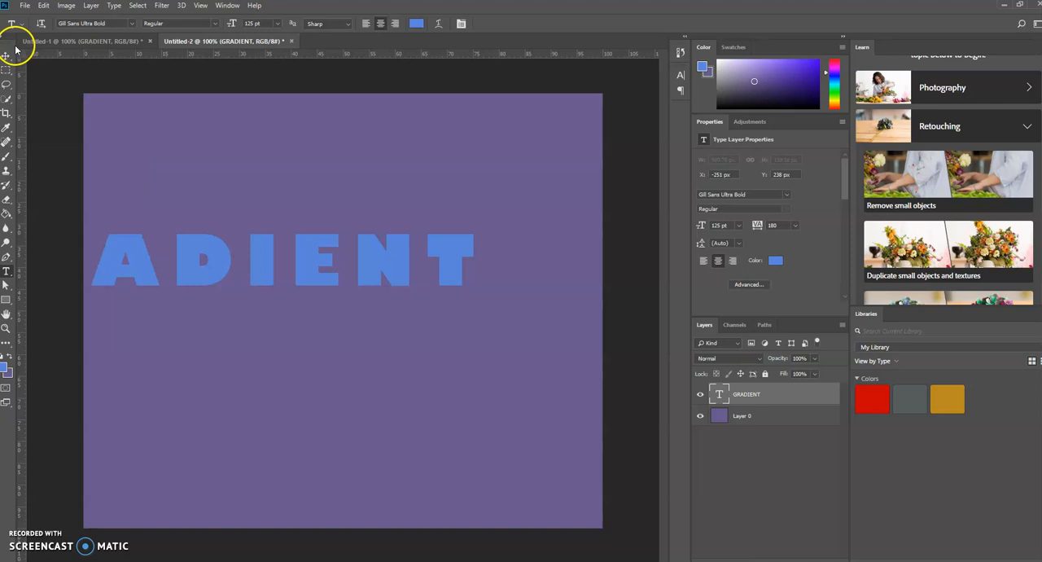
left_click(9, 57)
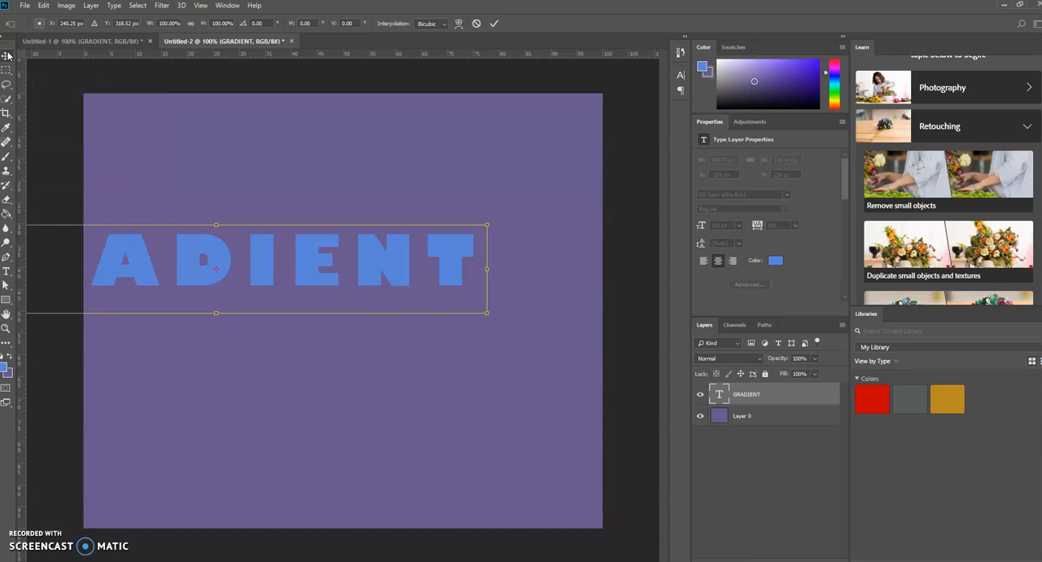
mouse_move(248, 132)
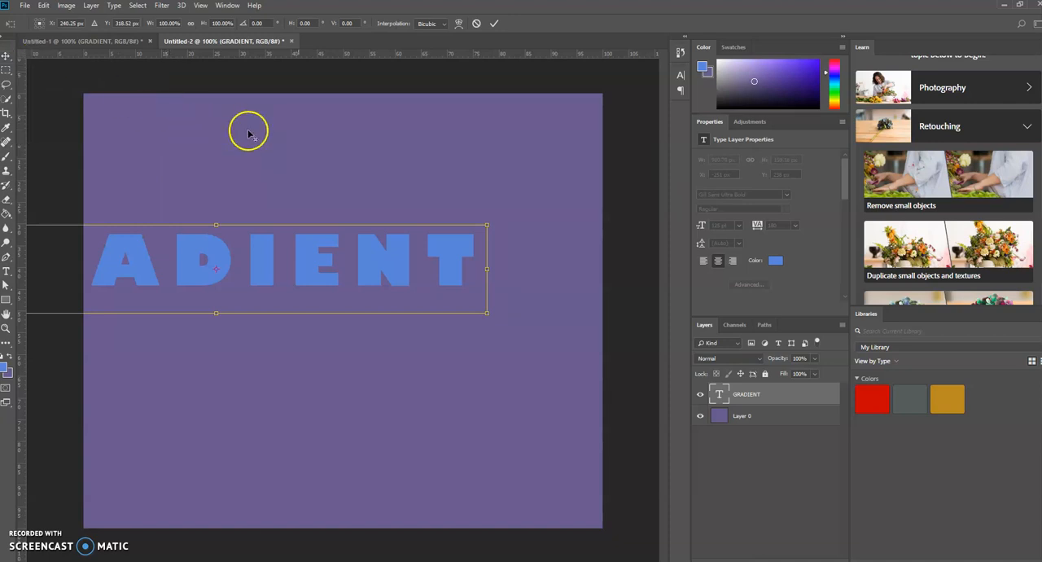
mouse_move(485, 314)
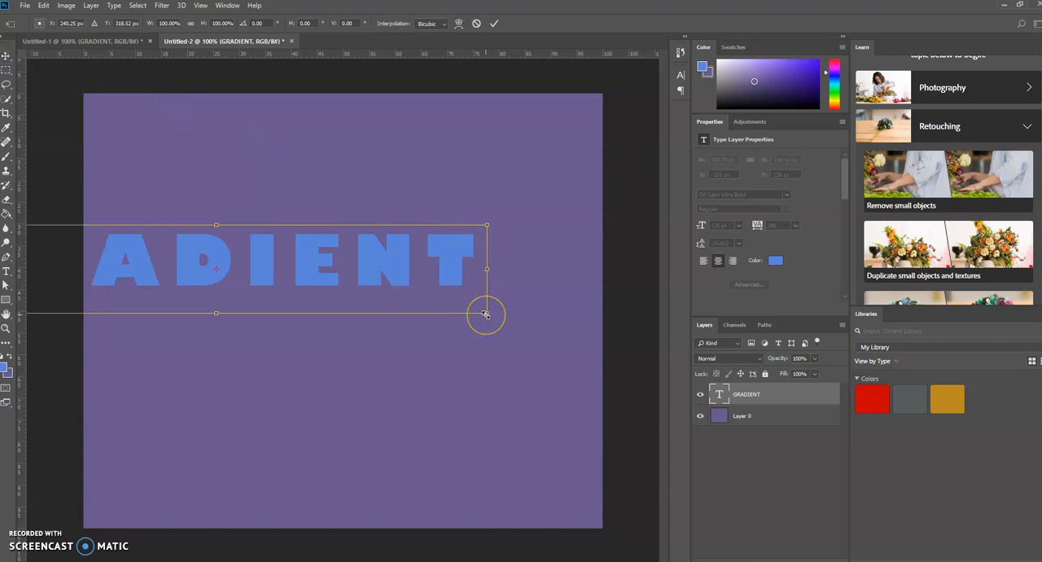
Scale the word GRADIENT up, shift it right, then shrink it to about quarter size
left_click_drag(485, 314, 503, 321)
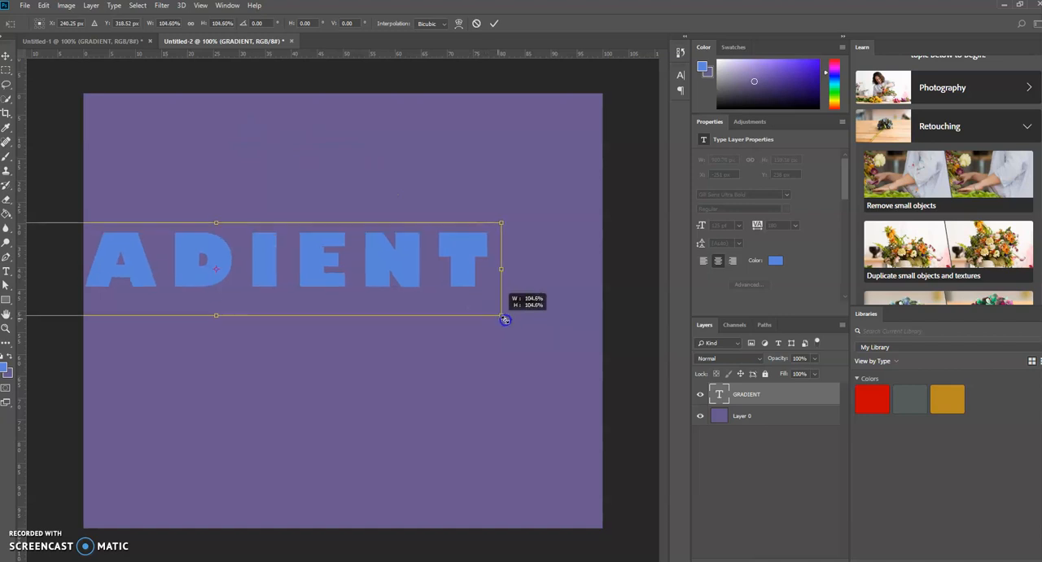
left_click_drag(504, 320, 502, 319)
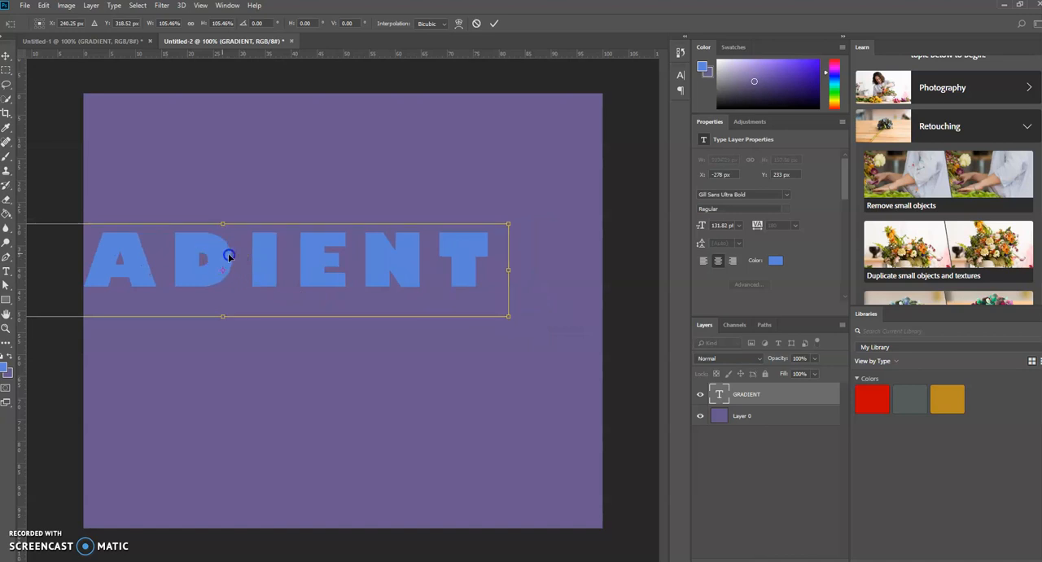
left_click_drag(227, 258, 326, 293)
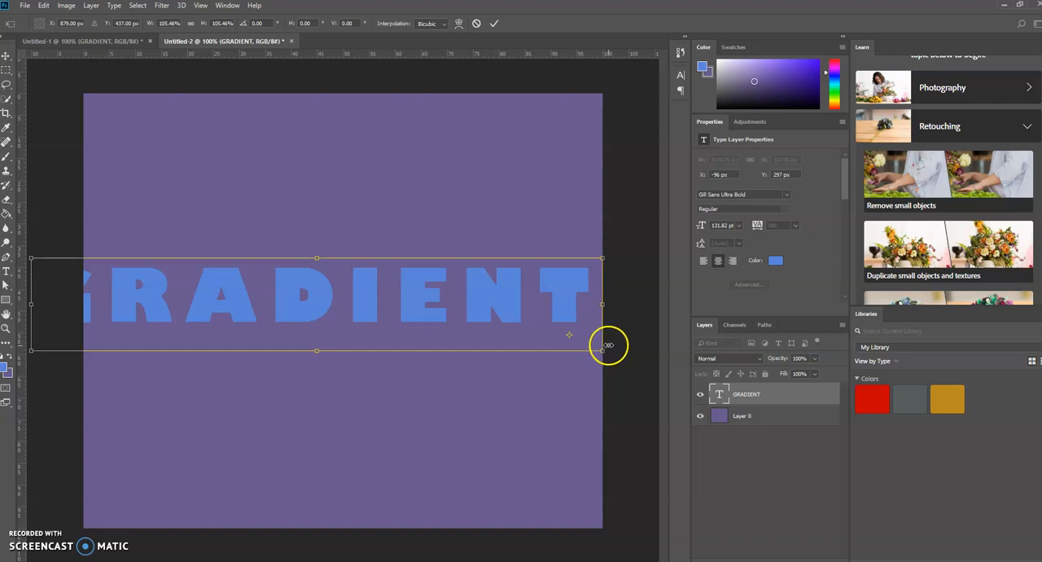
left_click_drag(602, 350, 577, 348)
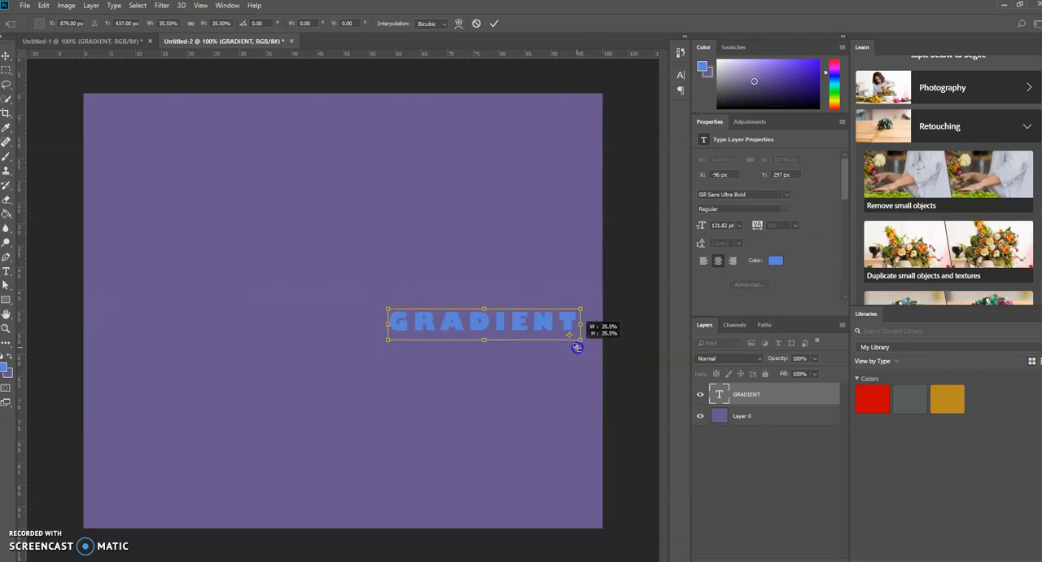
Scale the word back up across the canvas, centre it and commit the transform
left_click_drag(578, 338, 596, 348)
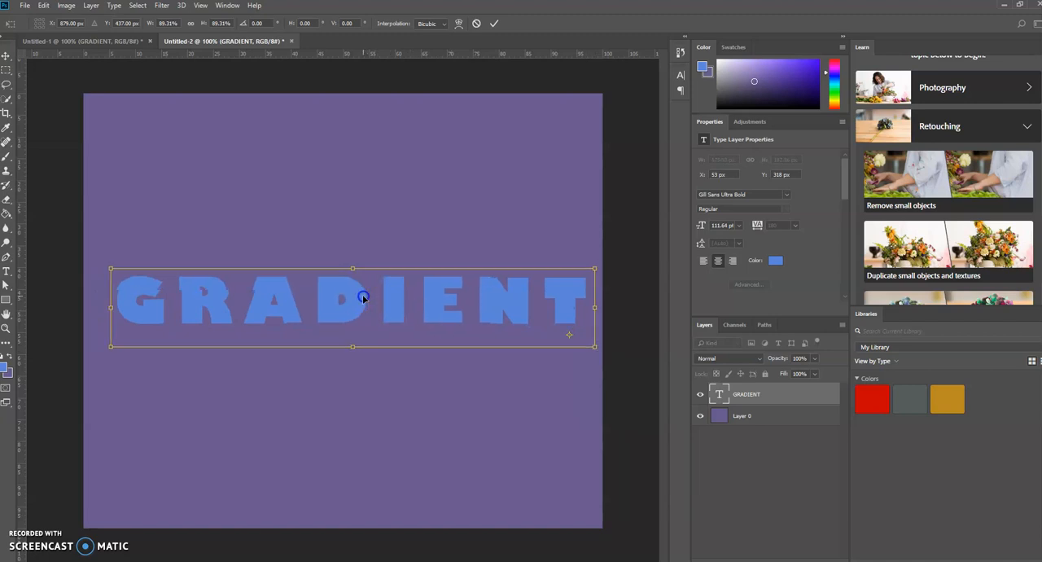
left_click_drag(365, 296, 348, 277)
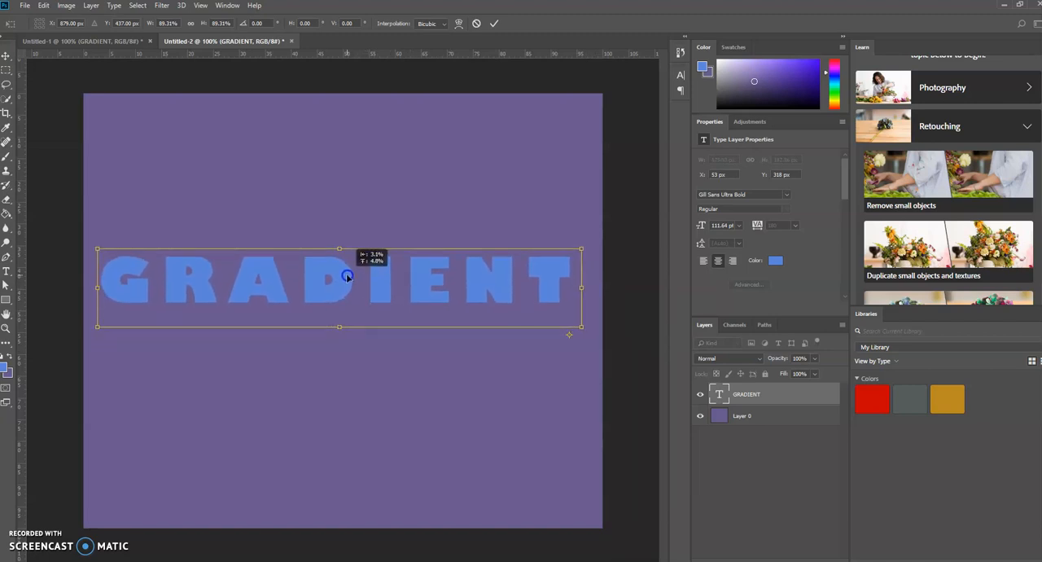
left_click_drag(345, 277, 355, 308)
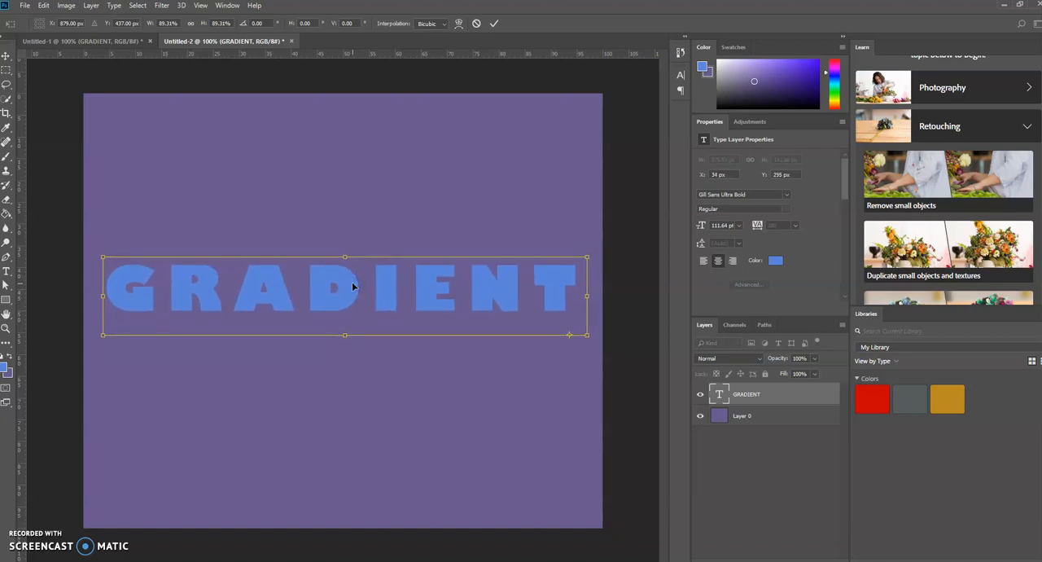
left_click(7, 57)
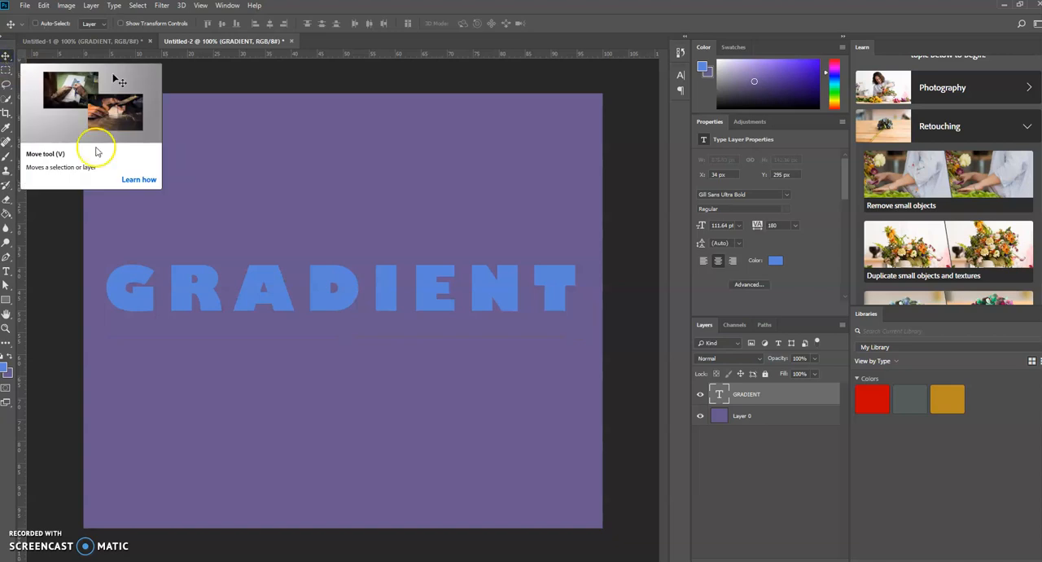
mouse_move(262, 321)
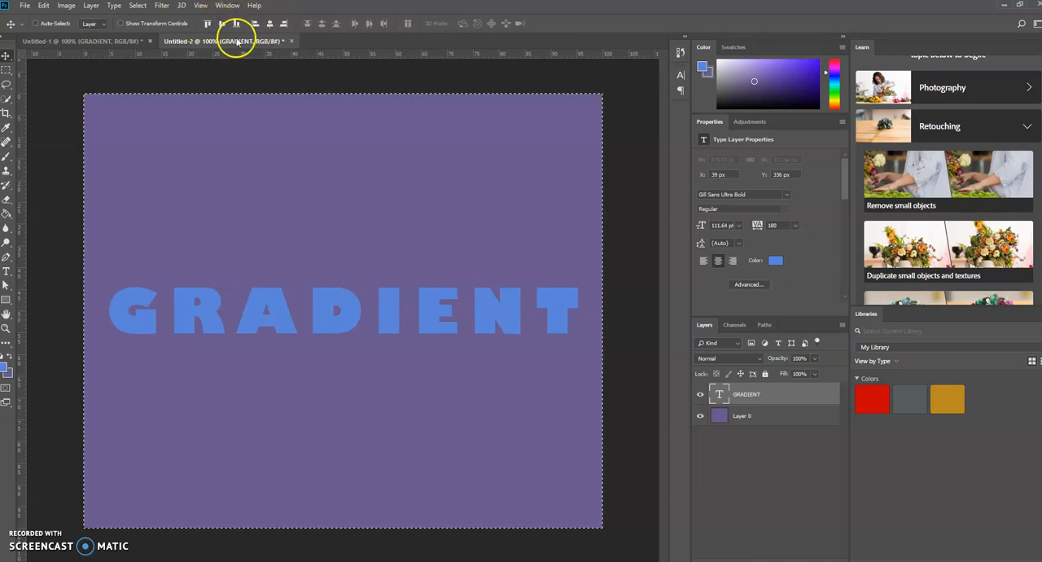
mouse_move(287, 26)
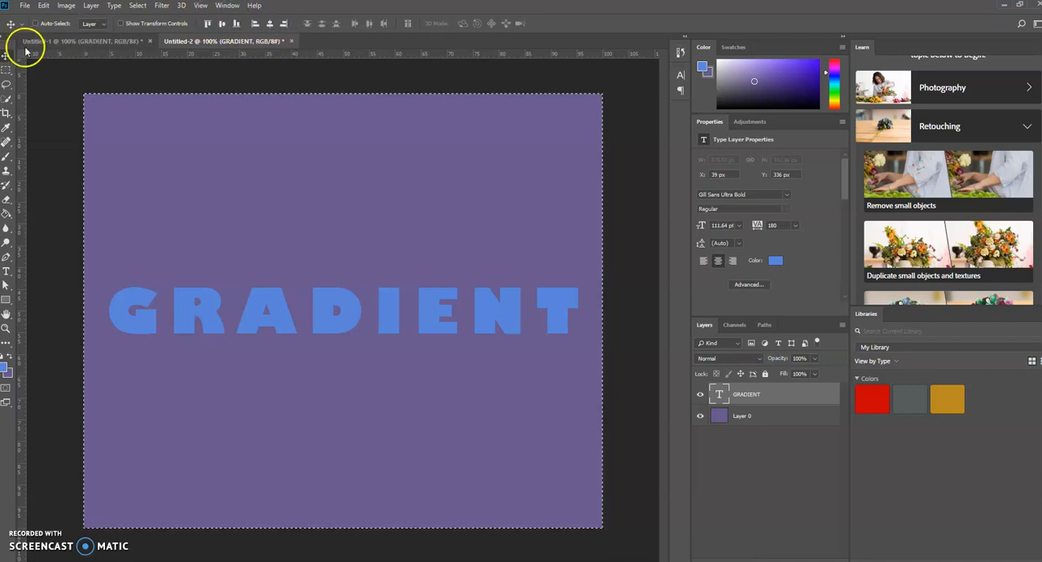
mouse_move(6, 62)
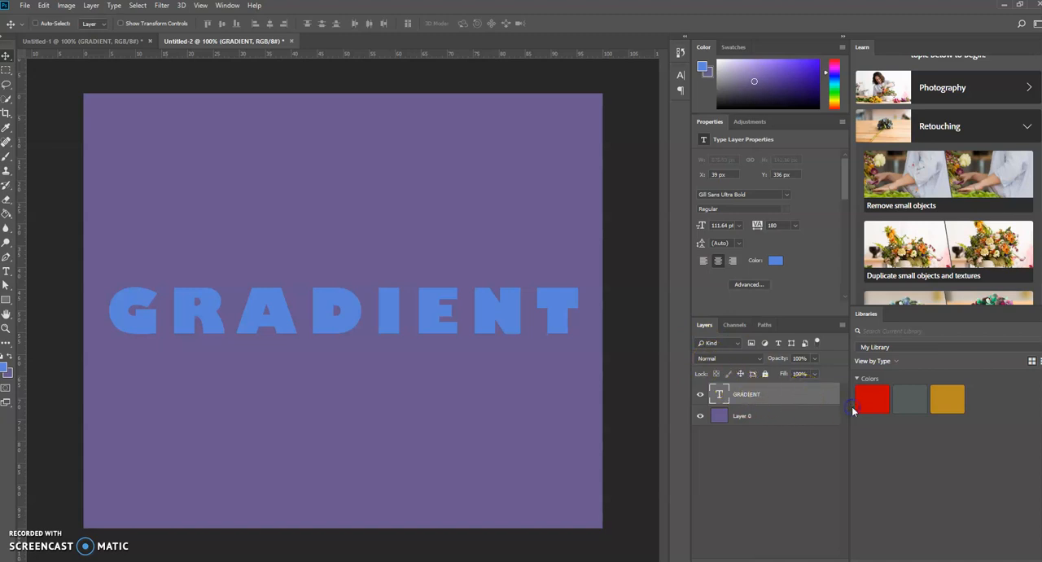
Enable a Stroke effect in the GRADIENT layer's Layer Style, outlining the letters in blue
double_click(746, 392)
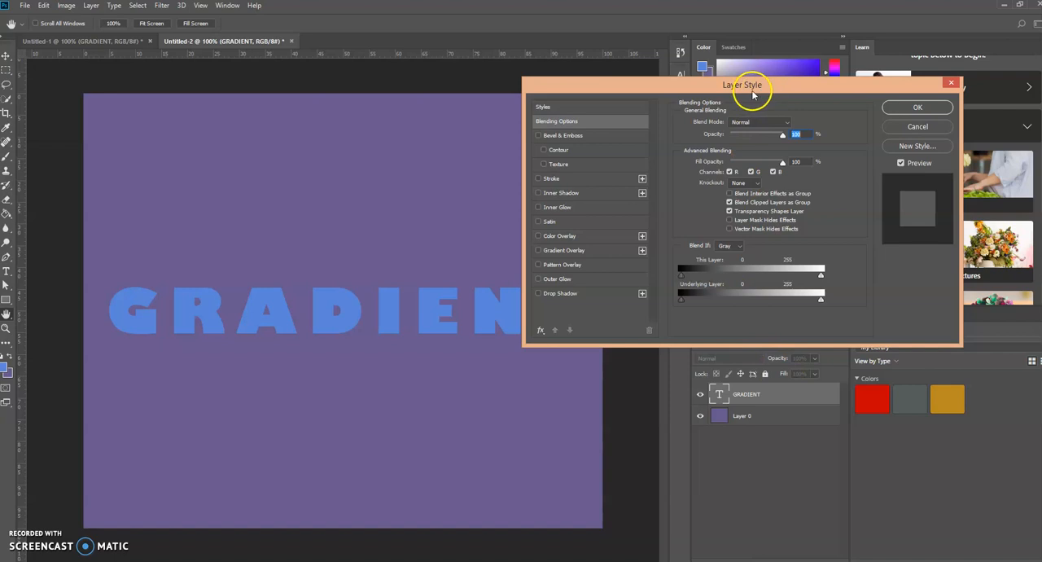
mouse_move(600, 179)
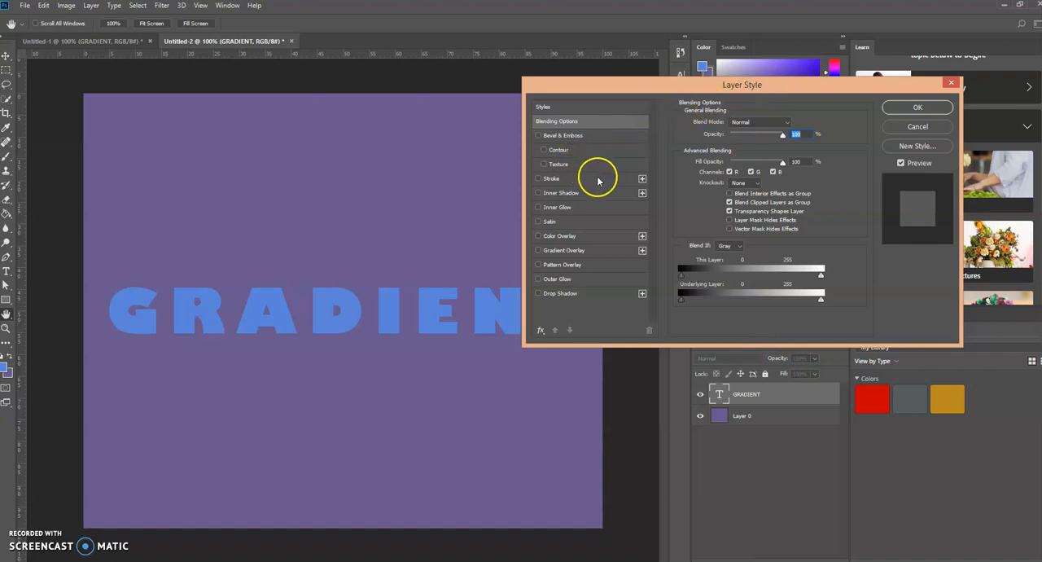
mouse_move(603, 181)
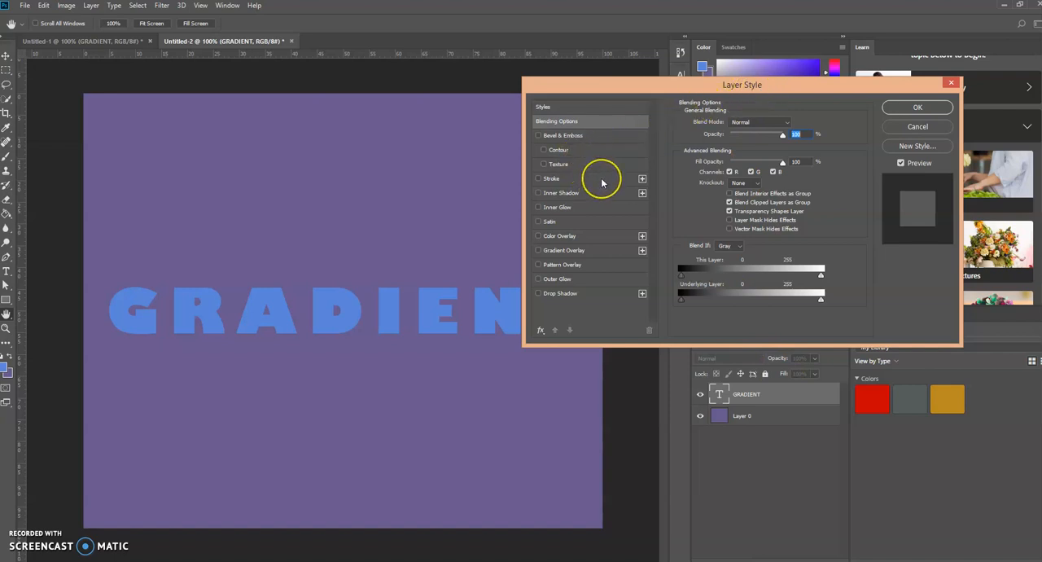
left_click(538, 179)
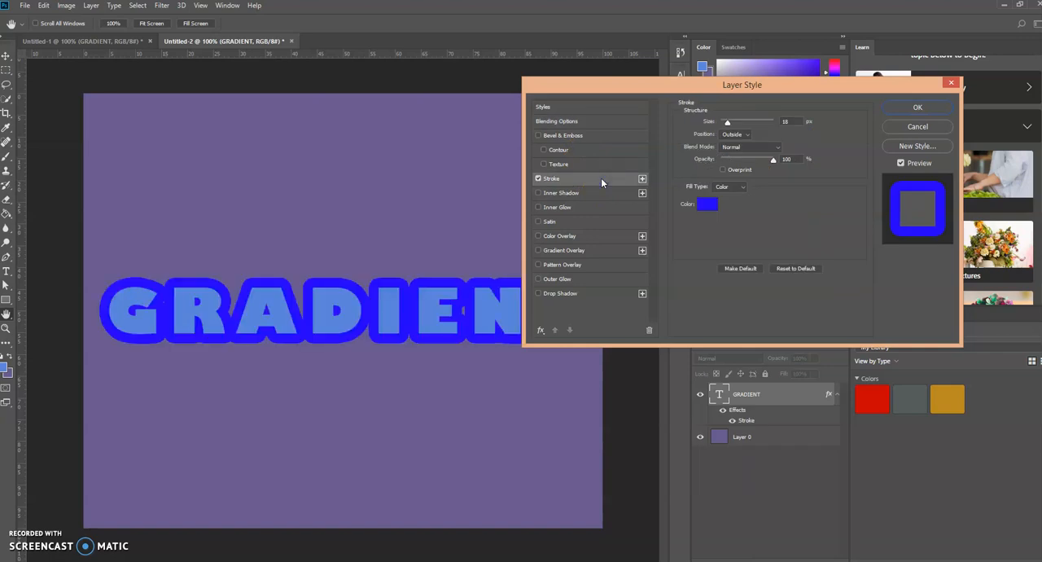
mouse_move(706, 153)
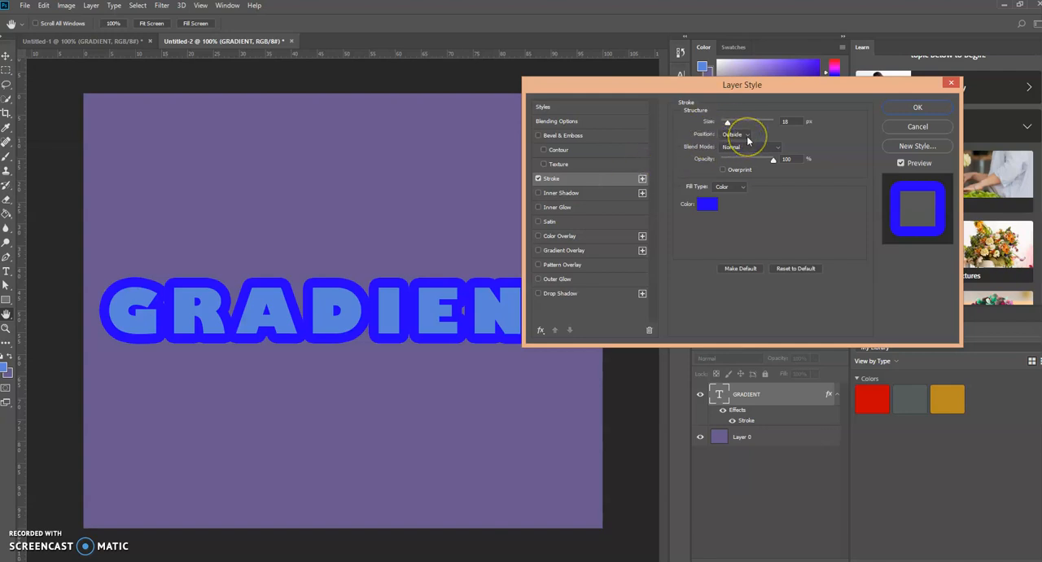
mouse_move(489, 302)
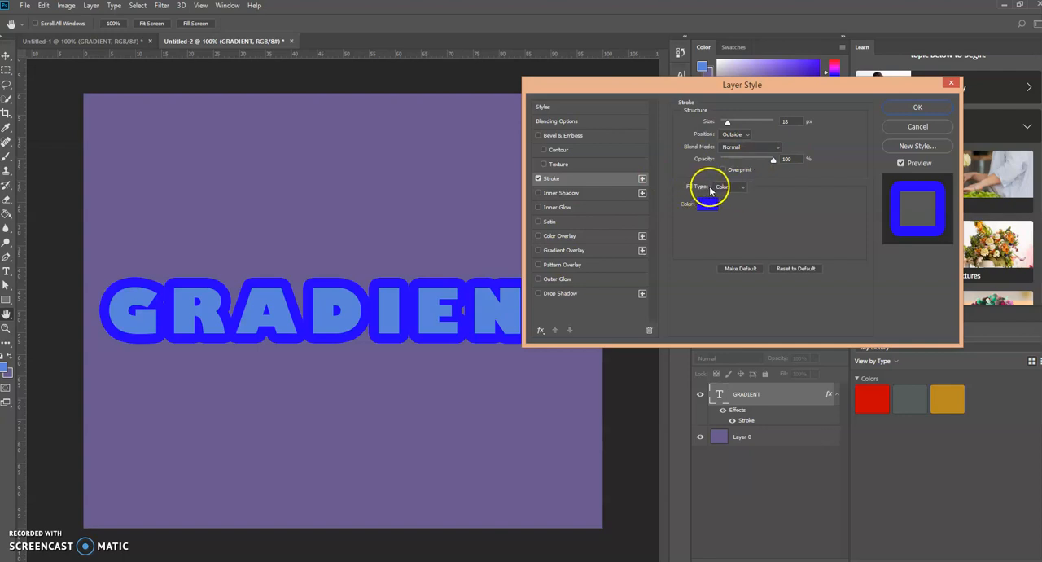
Set the stroke's Fill Type to Gradient with Shape Burst style
left_click(730, 186)
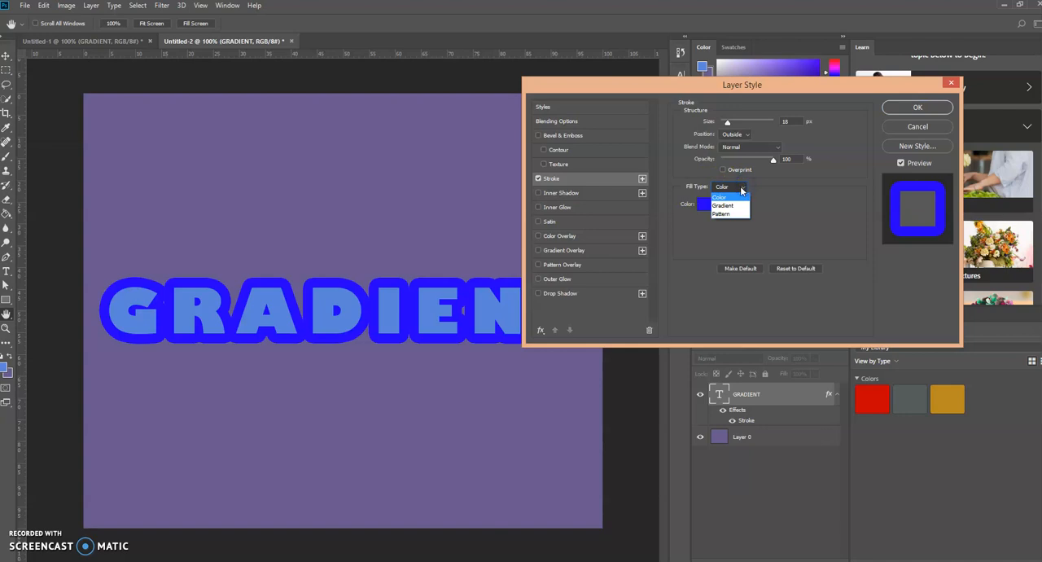
left_click(723, 205)
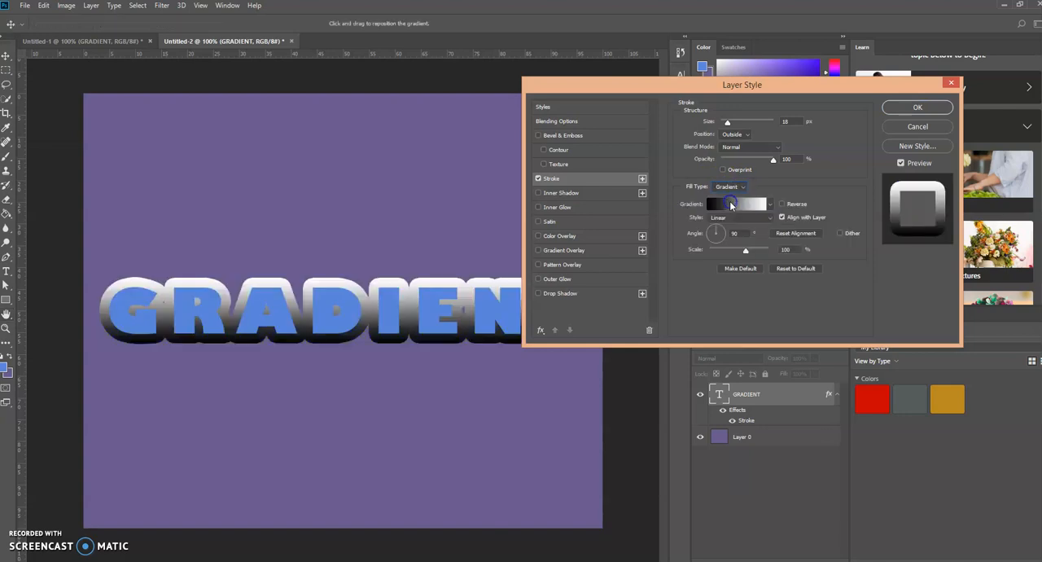
mouse_move(736, 204)
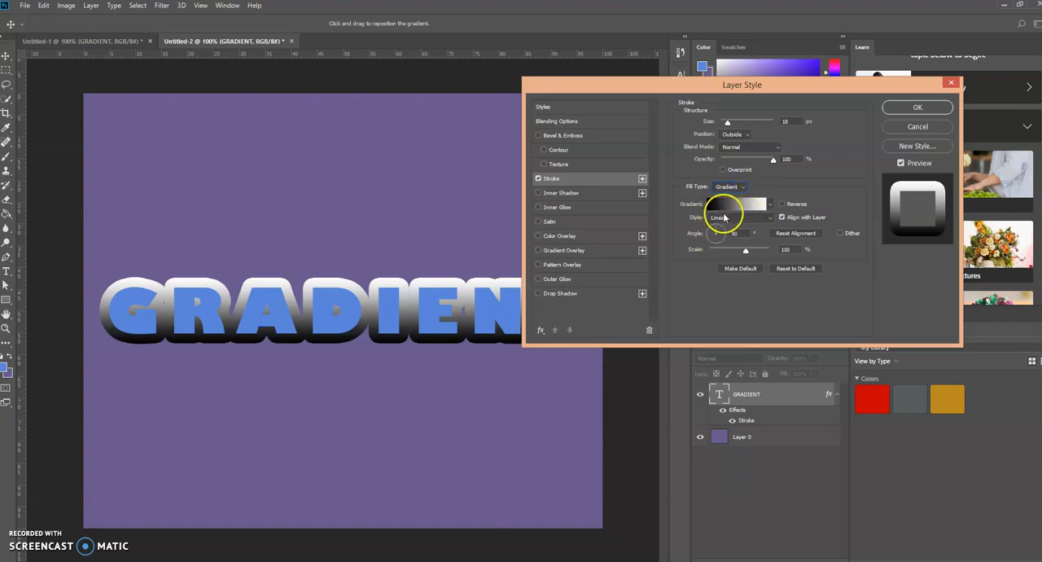
left_click(739, 216)
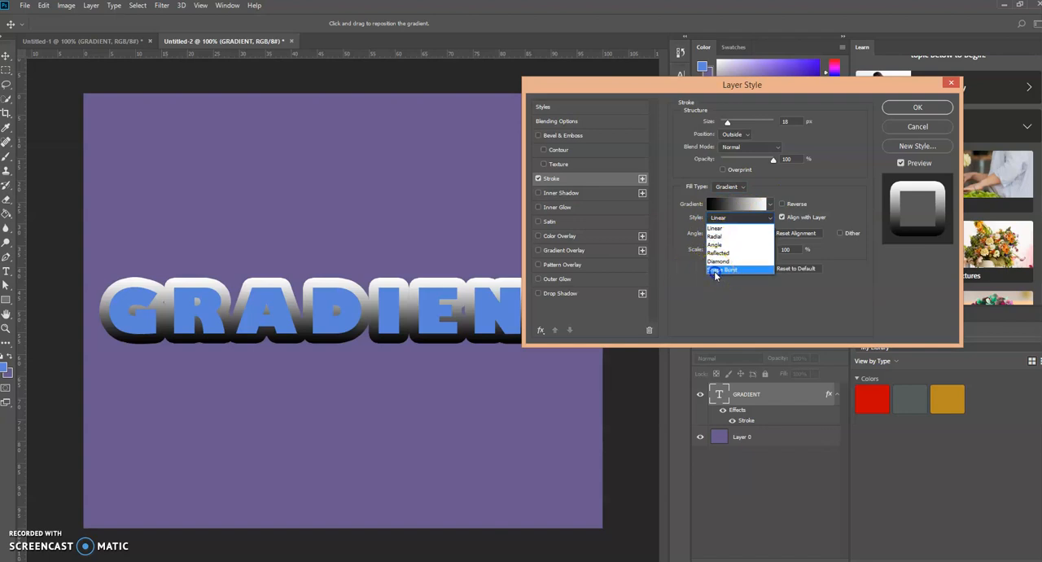
left_click(725, 268)
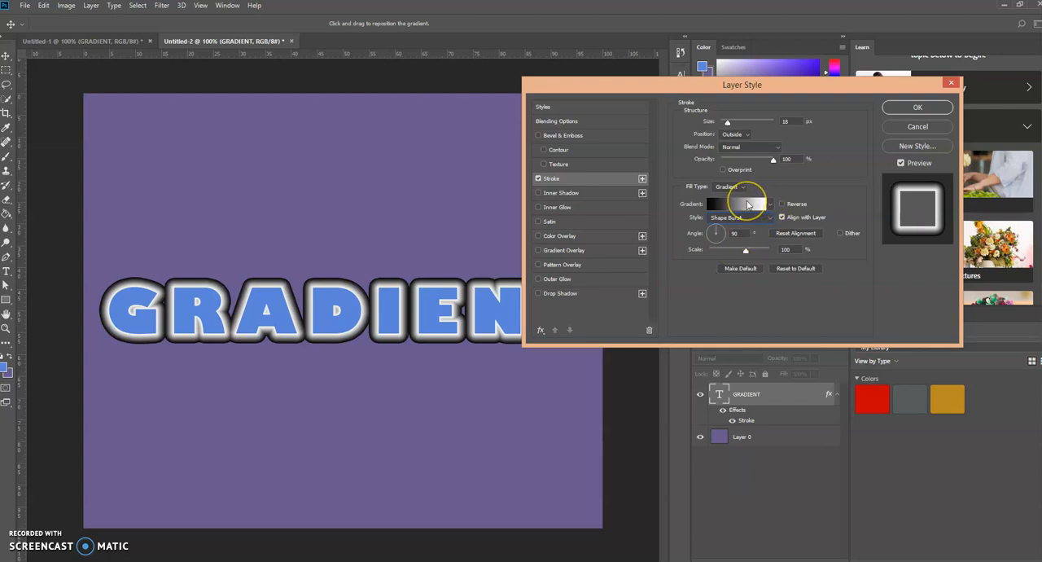
mouse_move(746, 203)
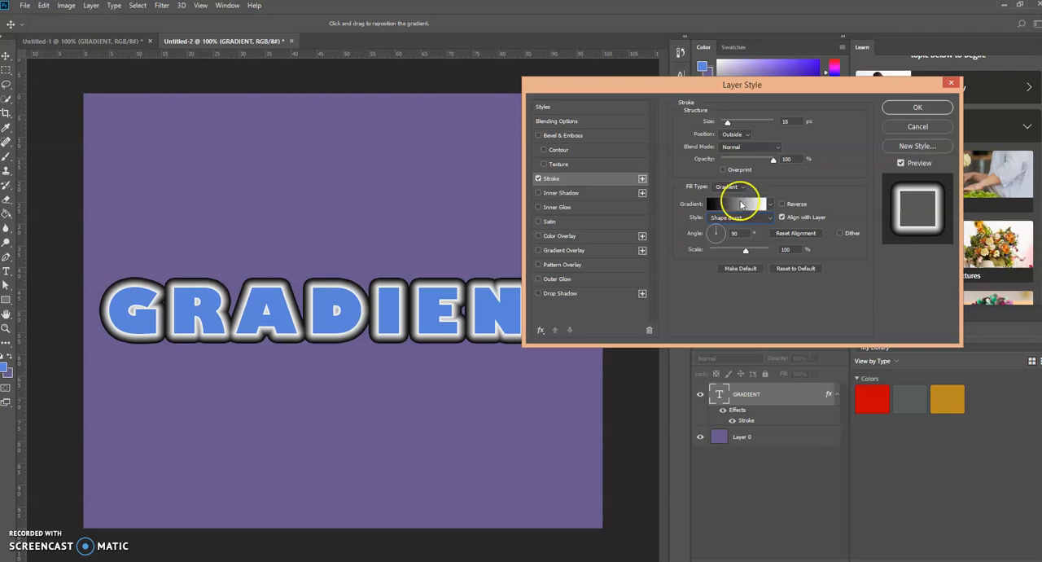
In the Gradient Editor, colour the starting stop red
left_click(736, 203)
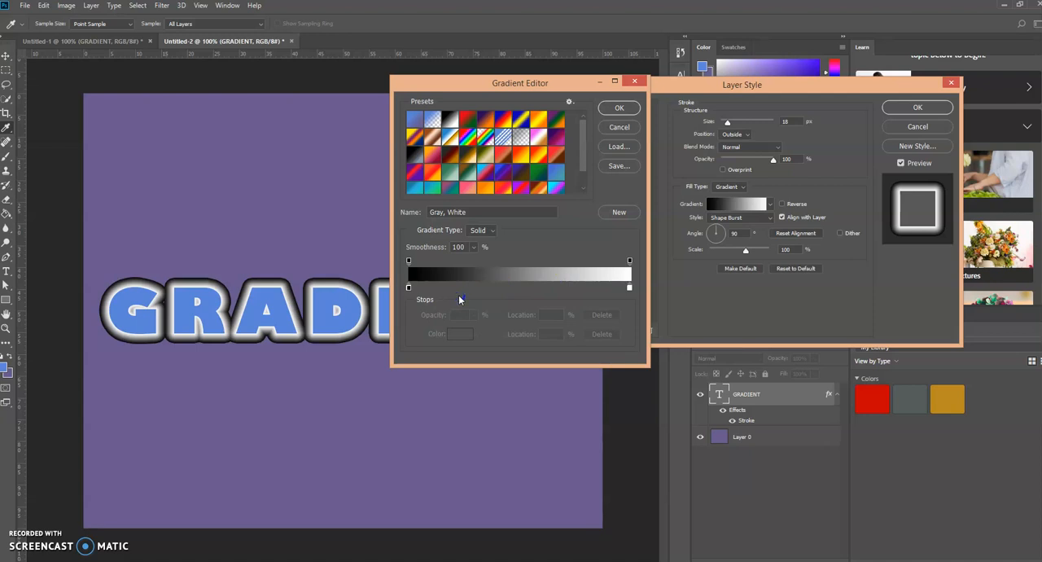
left_click(411, 289)
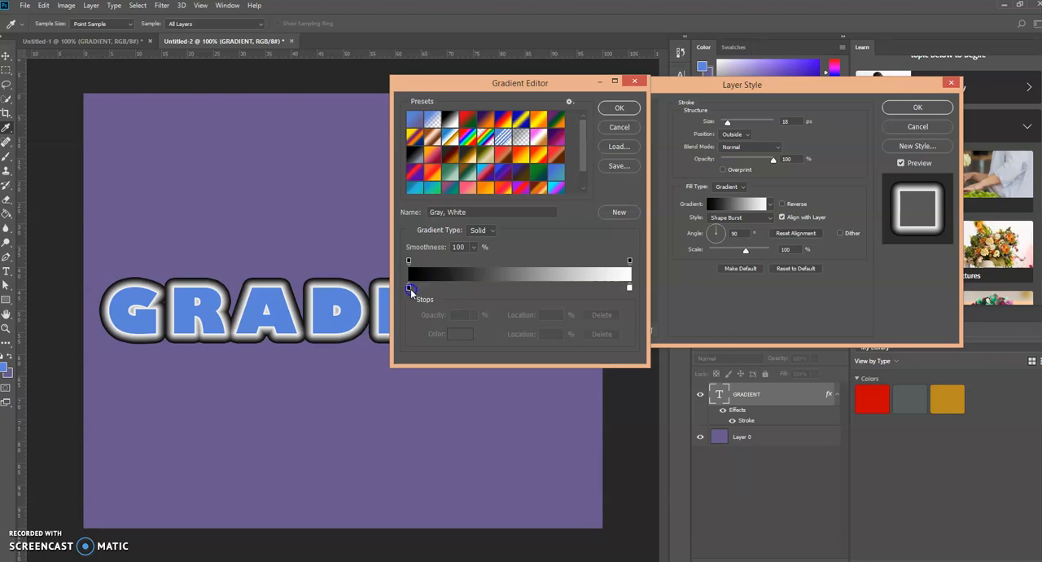
left_click(409, 287)
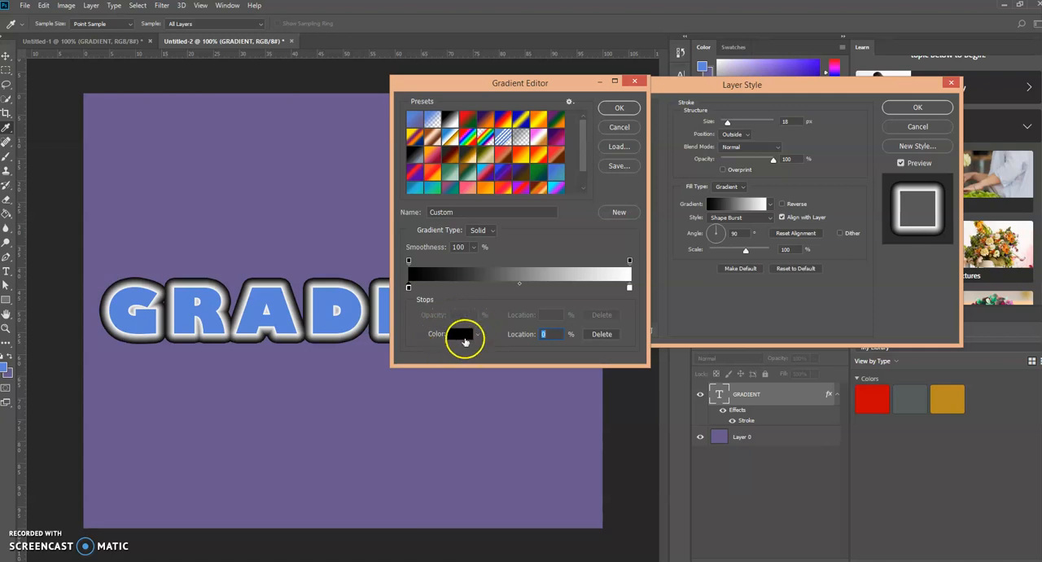
left_click(462, 334)
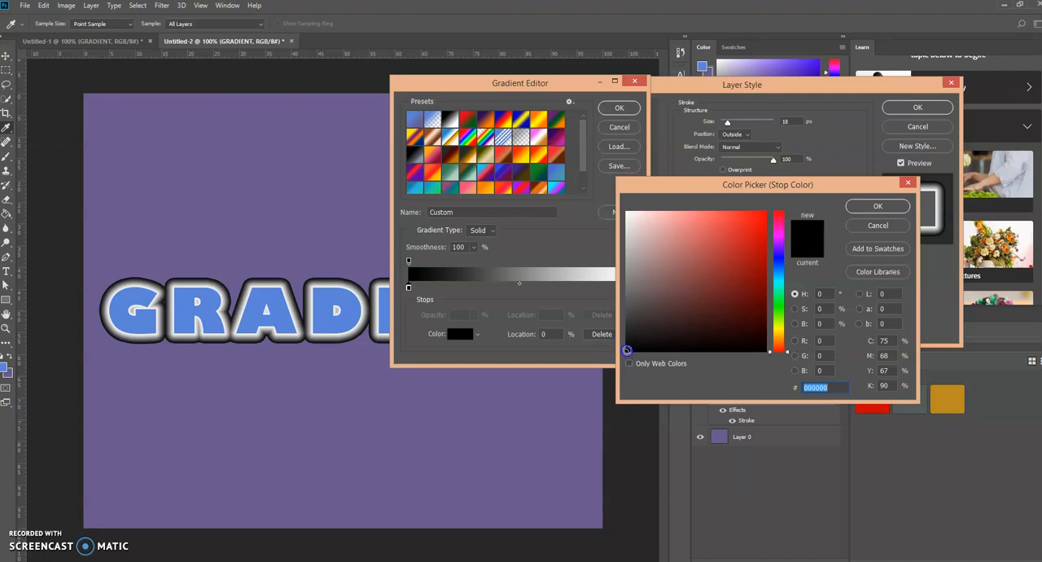
left_click(768, 208)
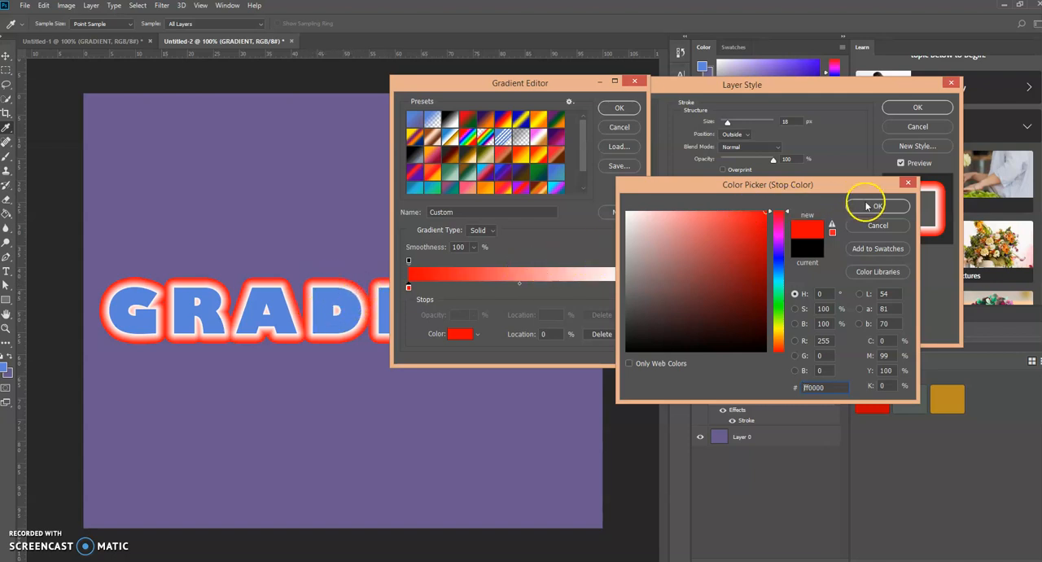
left_click(877, 205)
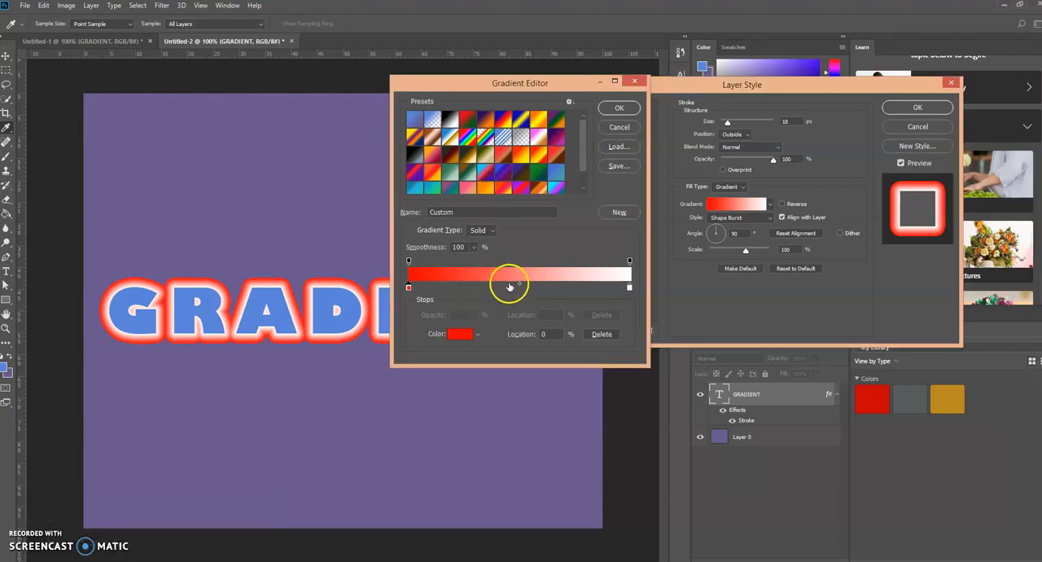
mouse_move(511, 285)
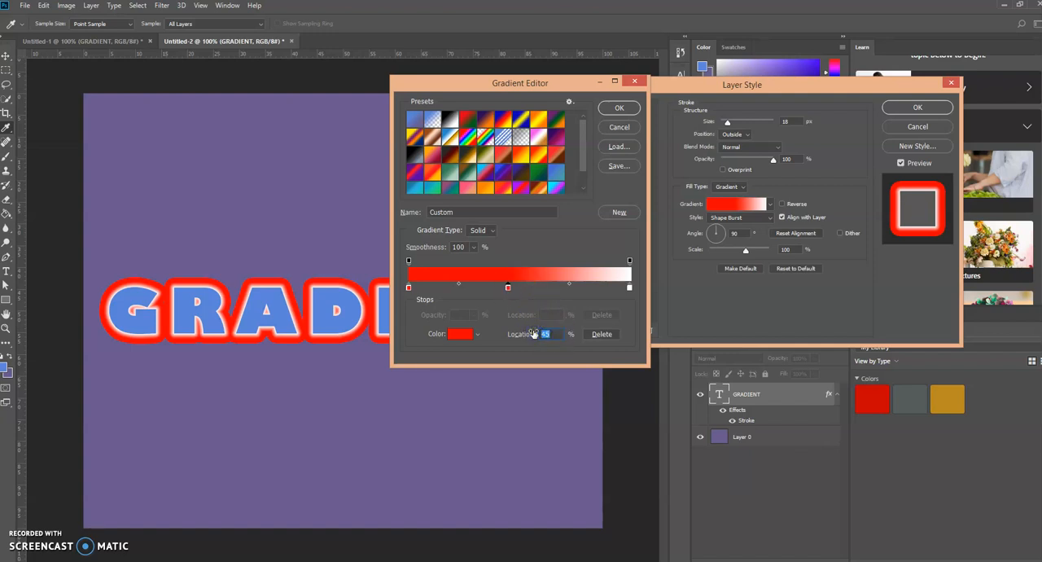
Add a colour stop at 50% of the gradient and make it yellow
left_click_drag(508, 285, 518, 285)
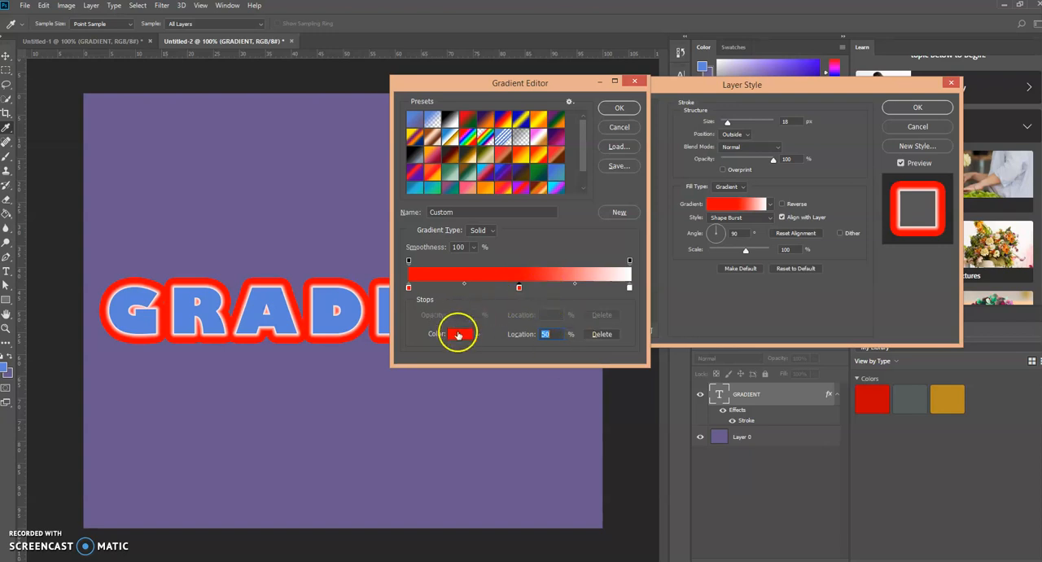
left_click(459, 334)
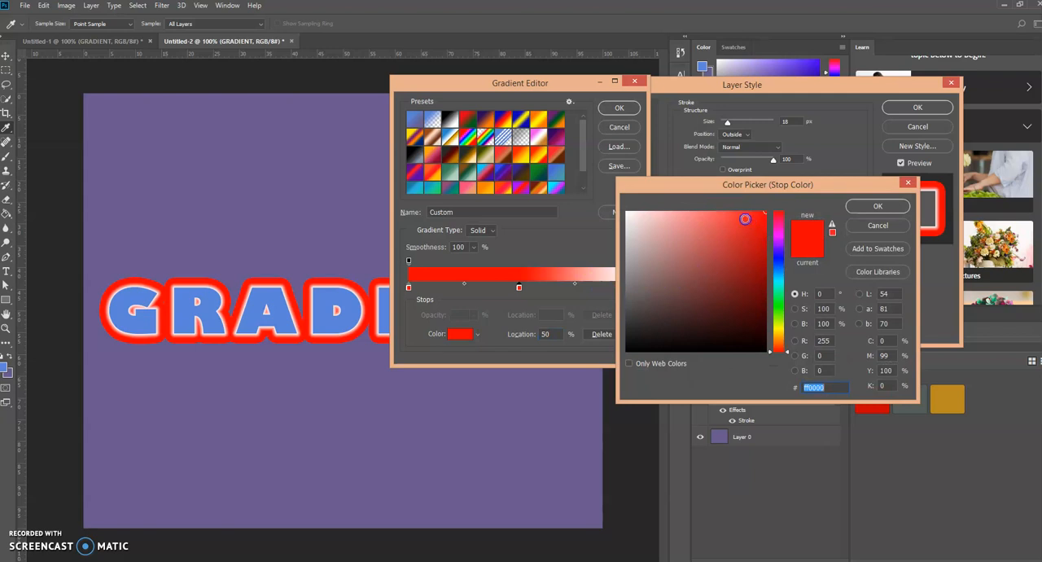
triple_click(815, 386)
type("F")
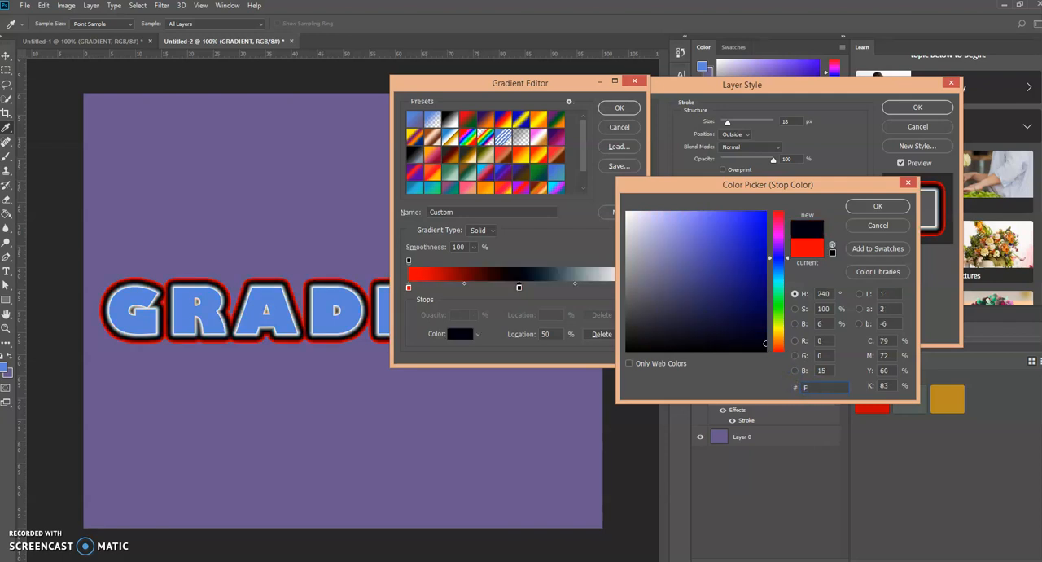
left_click(763, 210)
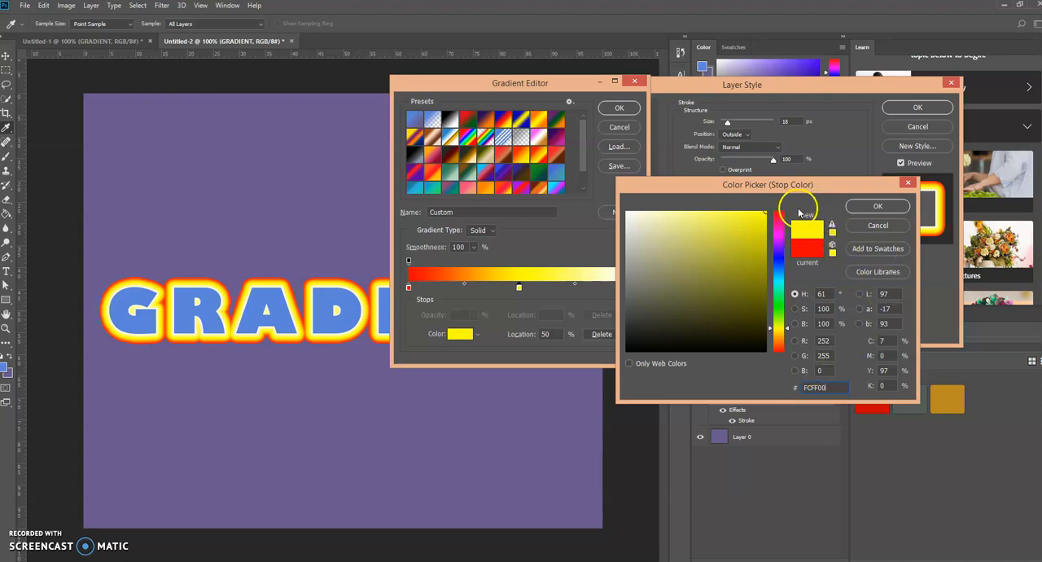
left_click(878, 205)
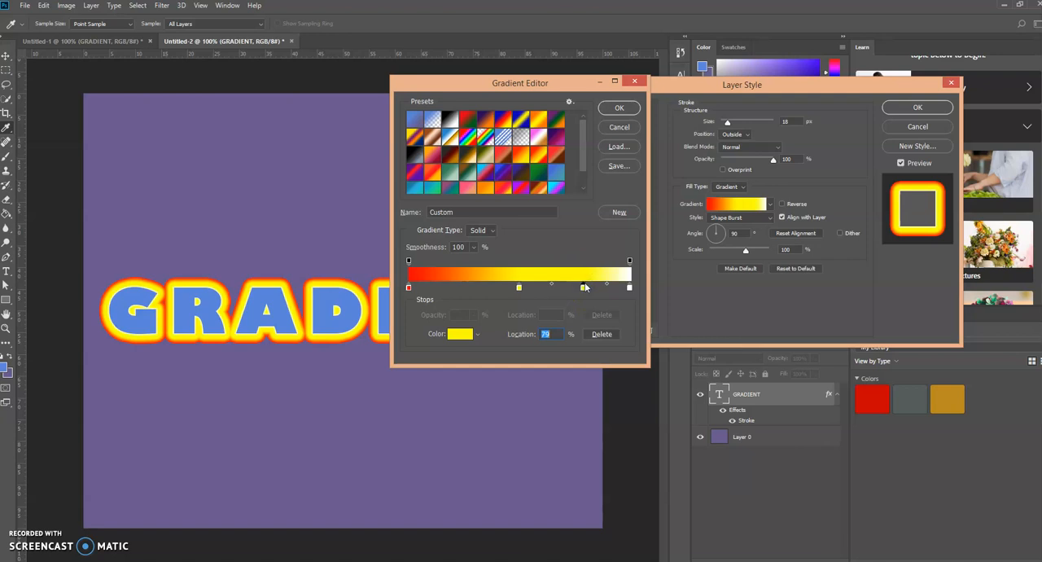
Move the stop to about 75% and set its colour to magenta
left_click_drag(584, 285, 583, 285)
type("7")
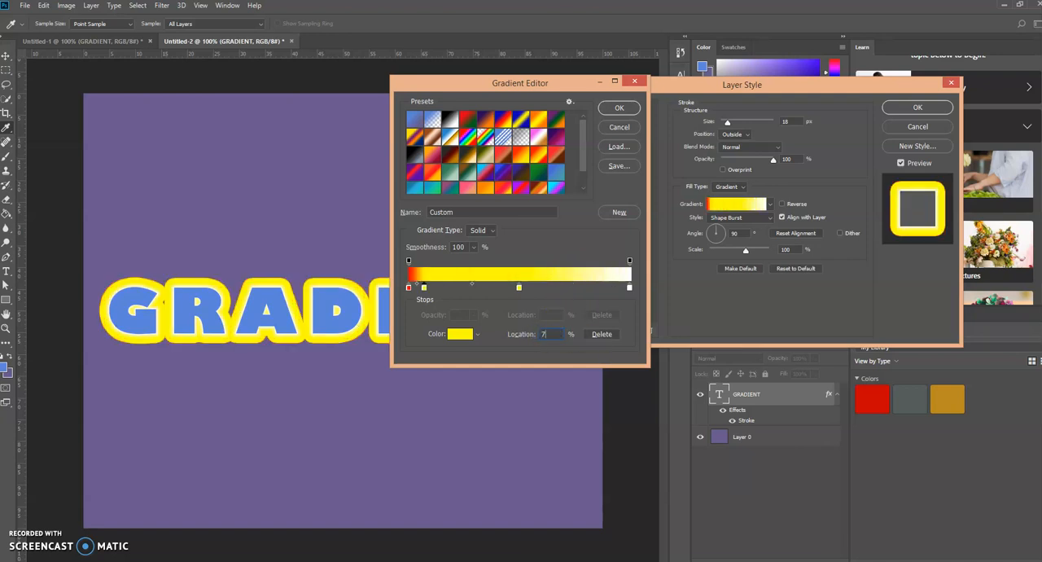
left_click_drag(518, 287, 573, 287)
type("5")
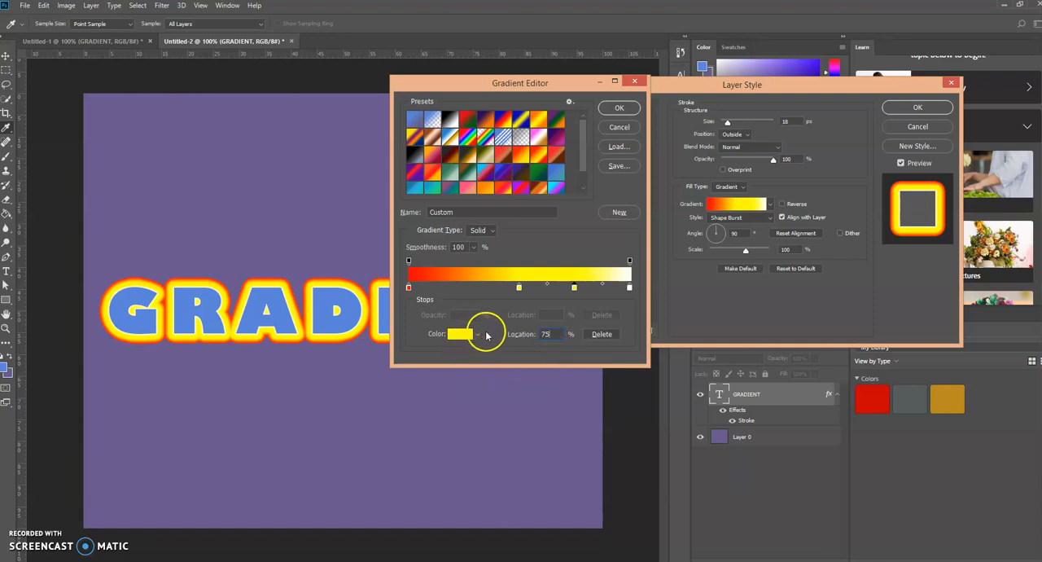
left_click(459, 334)
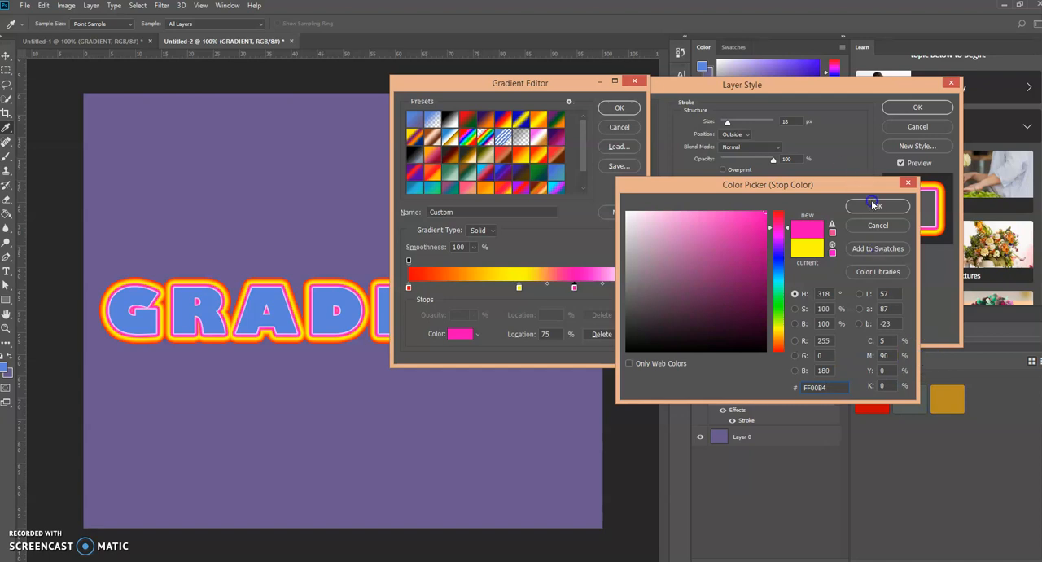
left_click(876, 205)
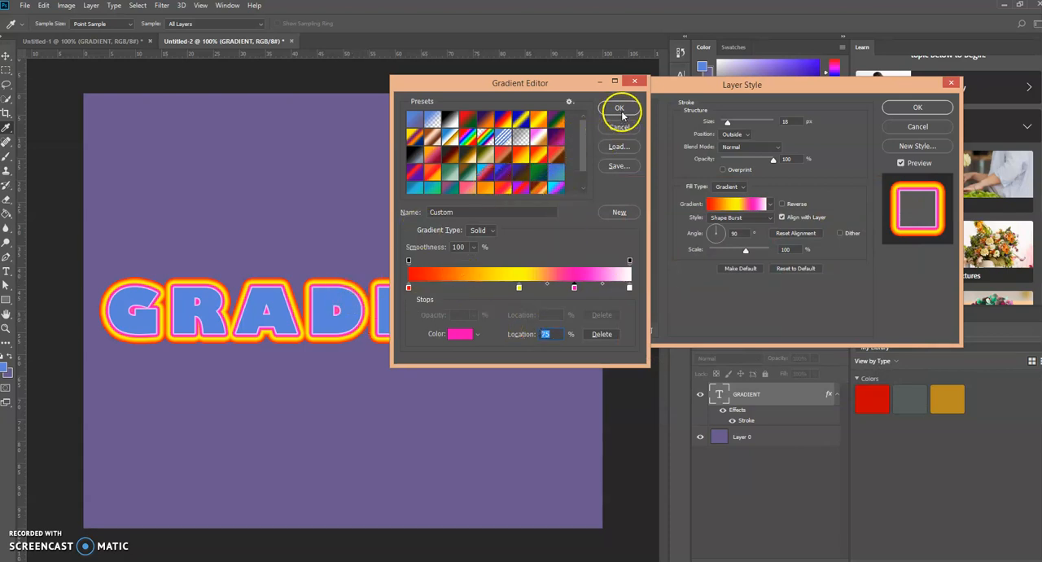
Accept the red-yellow-magenta gradient and tick Reverse to flip its colour order
left_click(618, 107)
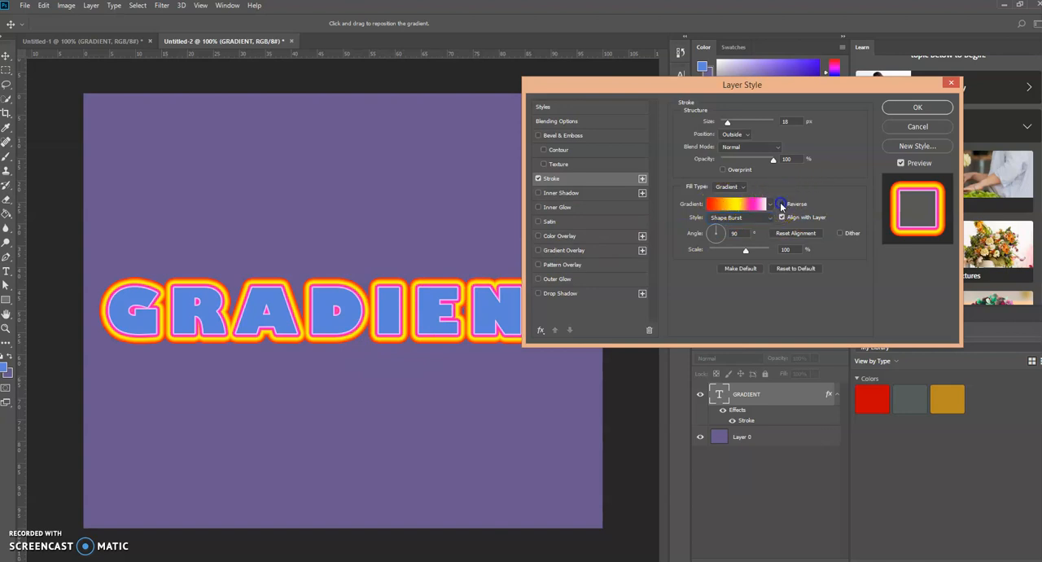
left_click(782, 204)
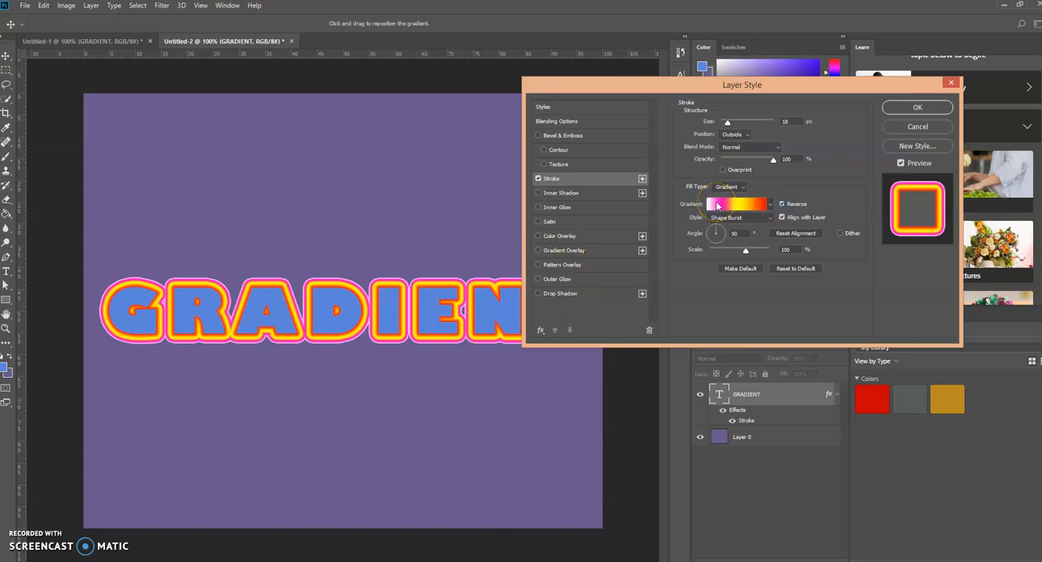
mouse_move(736, 203)
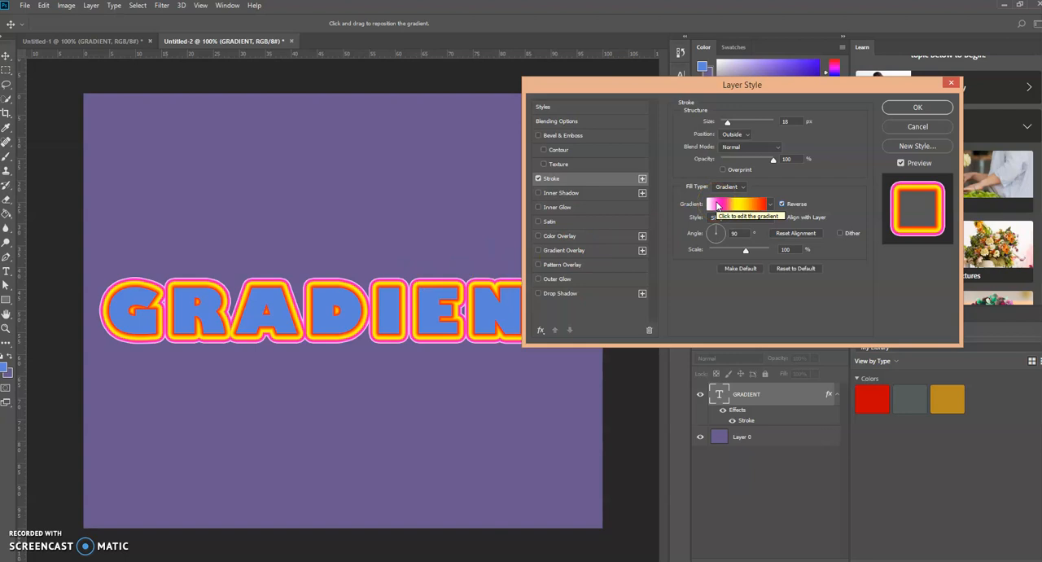
left_click(736, 204)
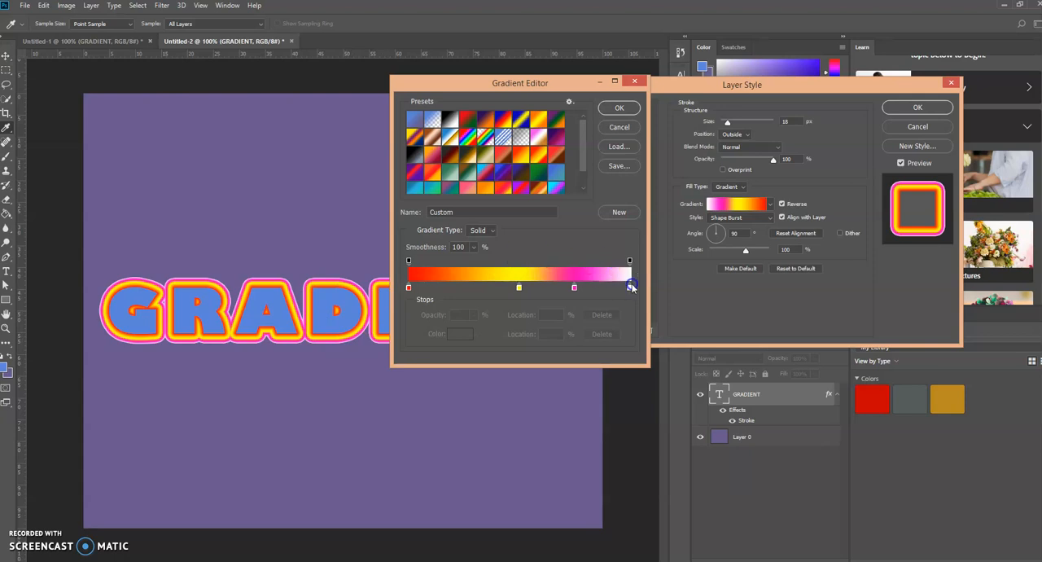
mouse_move(630, 287)
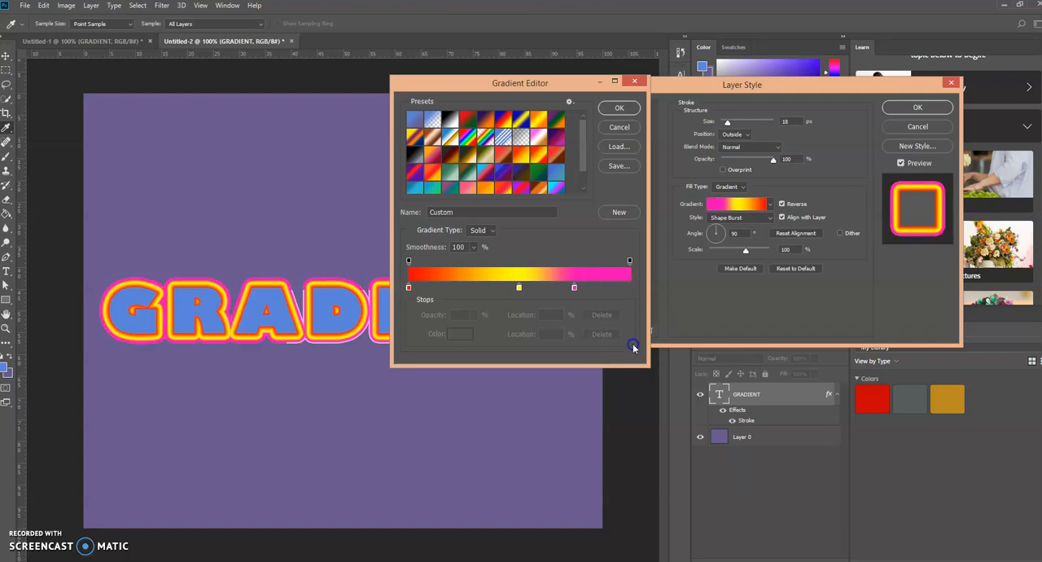
mouse_move(335, 280)
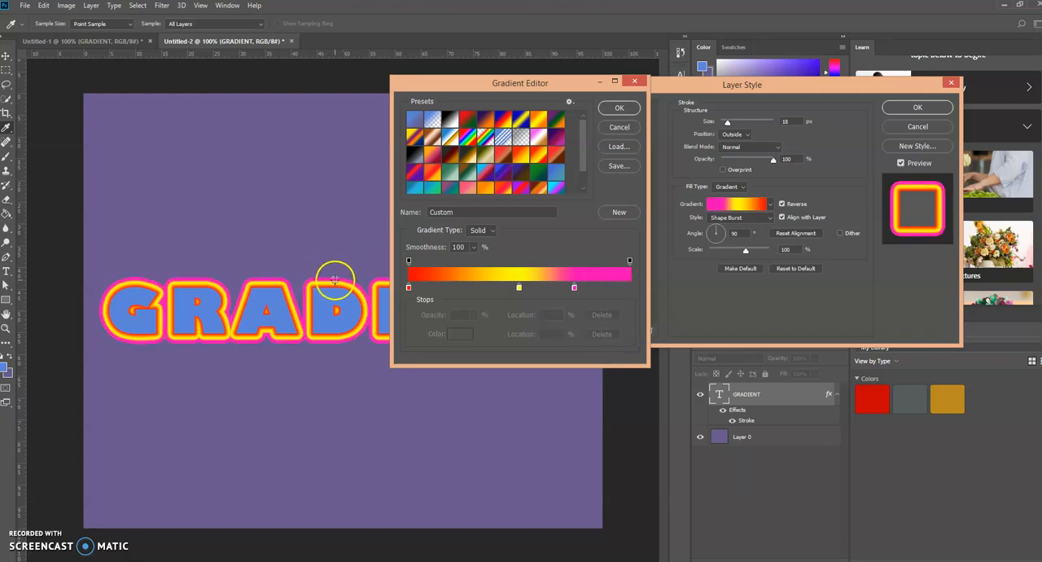
Confirm the Gradient Editor and Layer Style dialogs, applying the finished gradient stroke
left_click(618, 107)
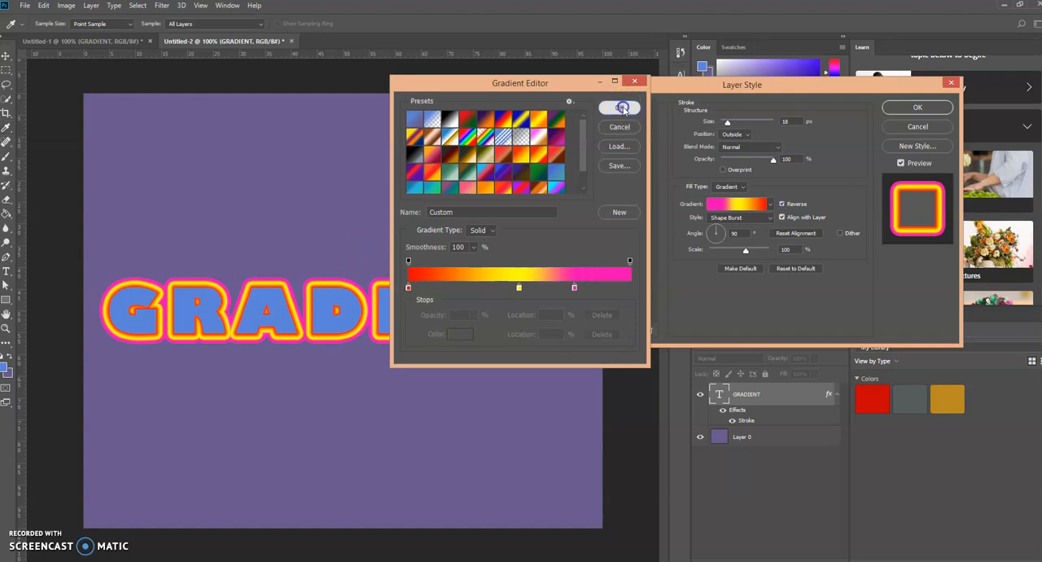
left_click(619, 107)
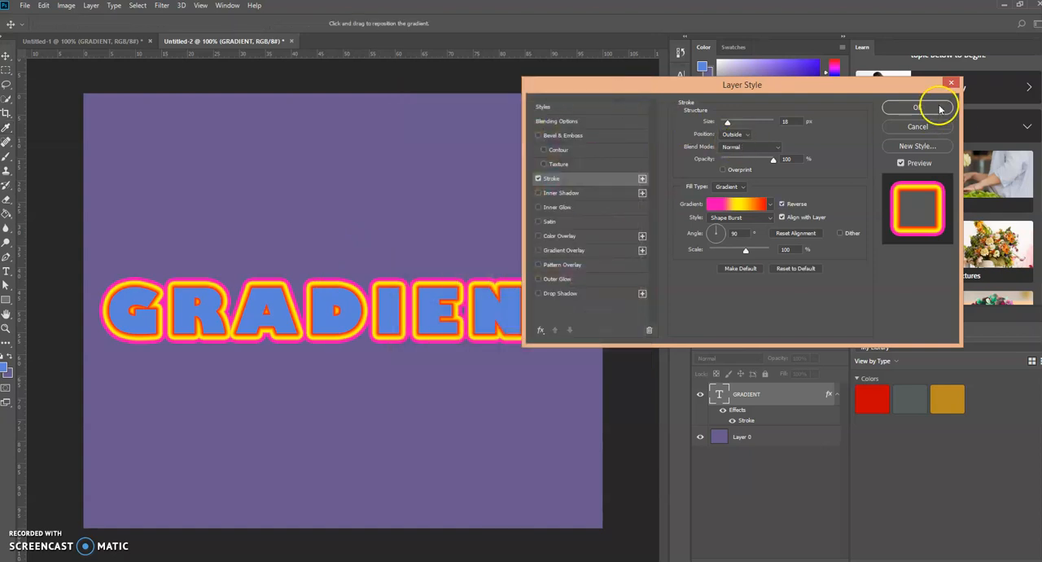
left_click(919, 108)
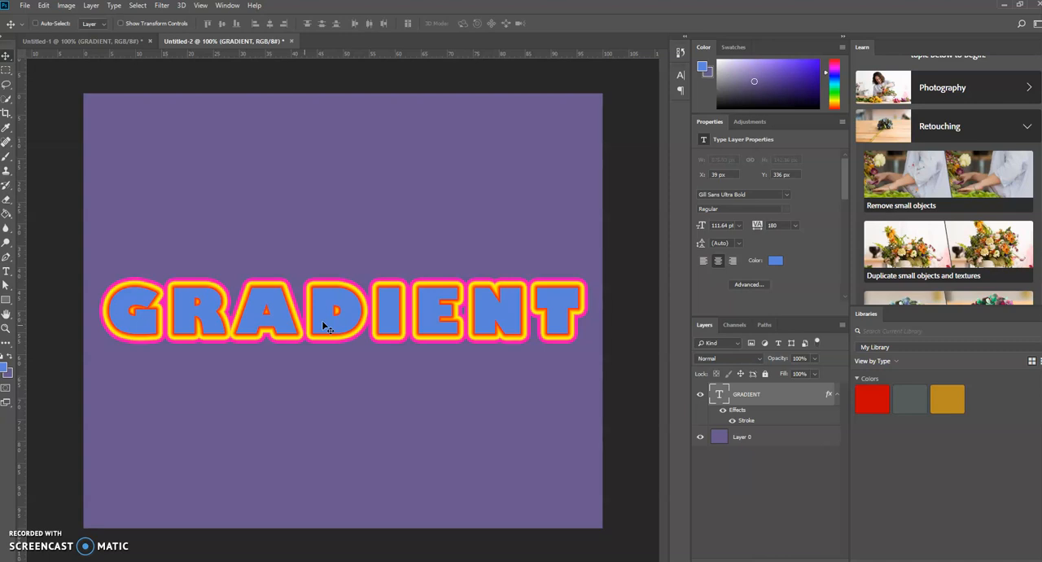
Zoom in on the GRADIENT letters to inspect the red-yellow-magenta outline bands
left_click(6, 329)
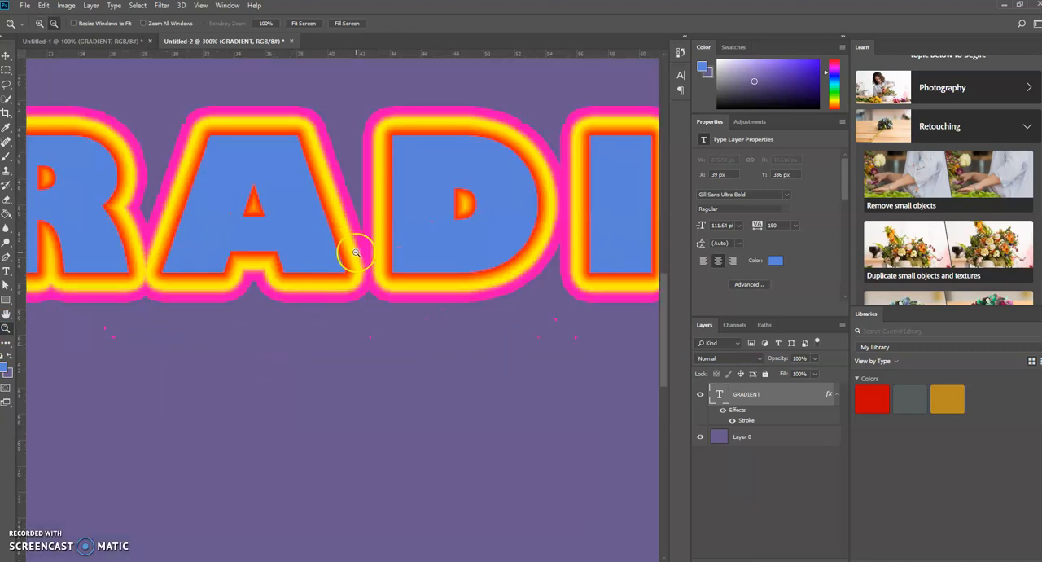
right_click(355, 253)
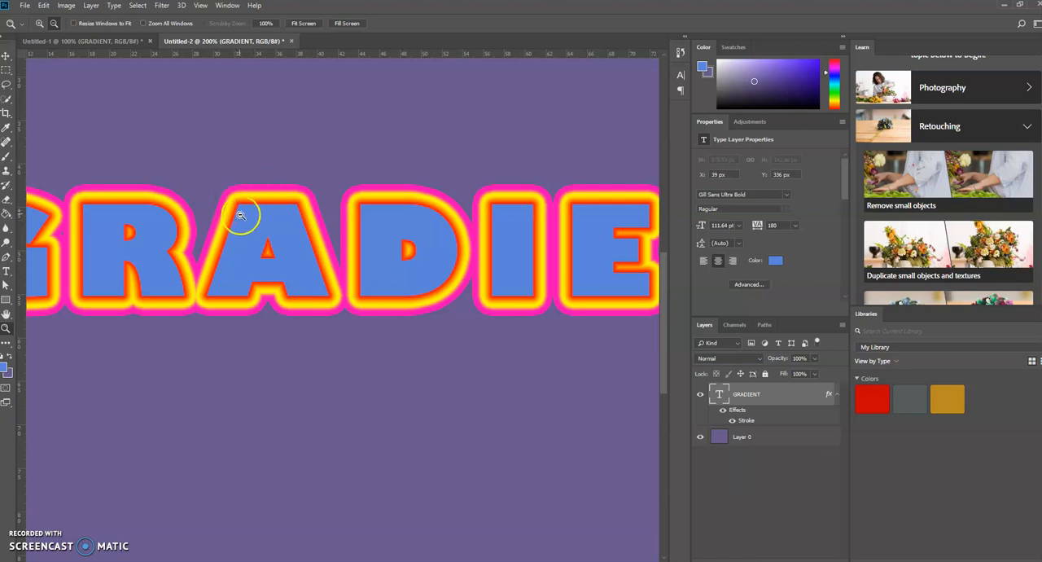
mouse_move(238, 205)
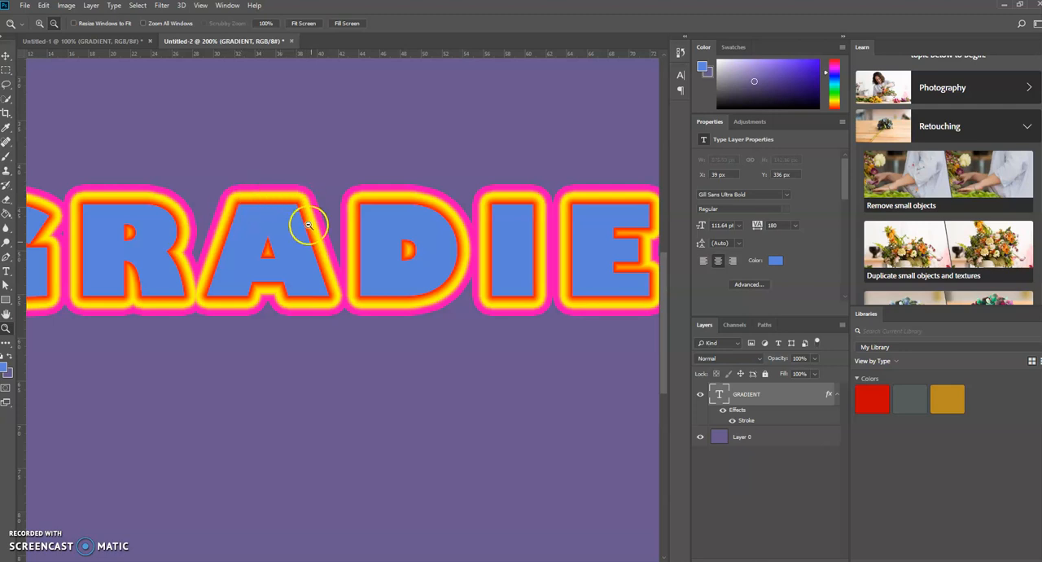
mouse_move(278, 211)
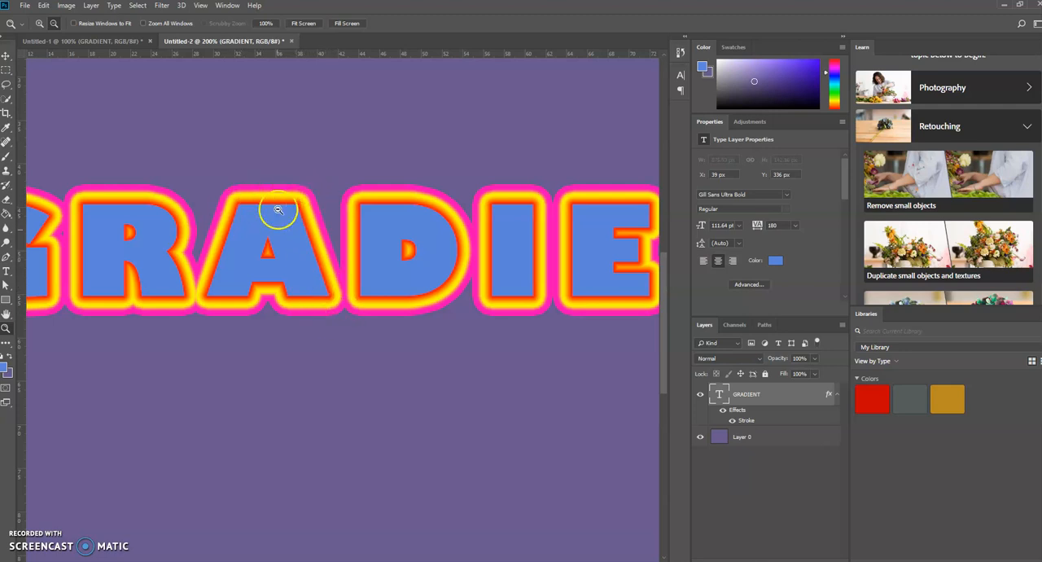
mouse_move(297, 258)
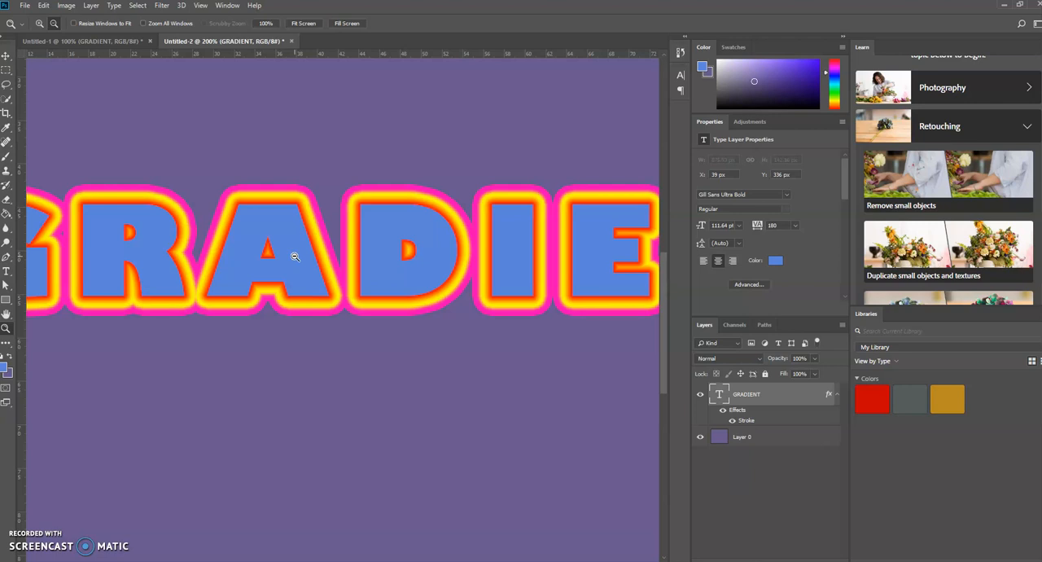
mouse_move(307, 215)
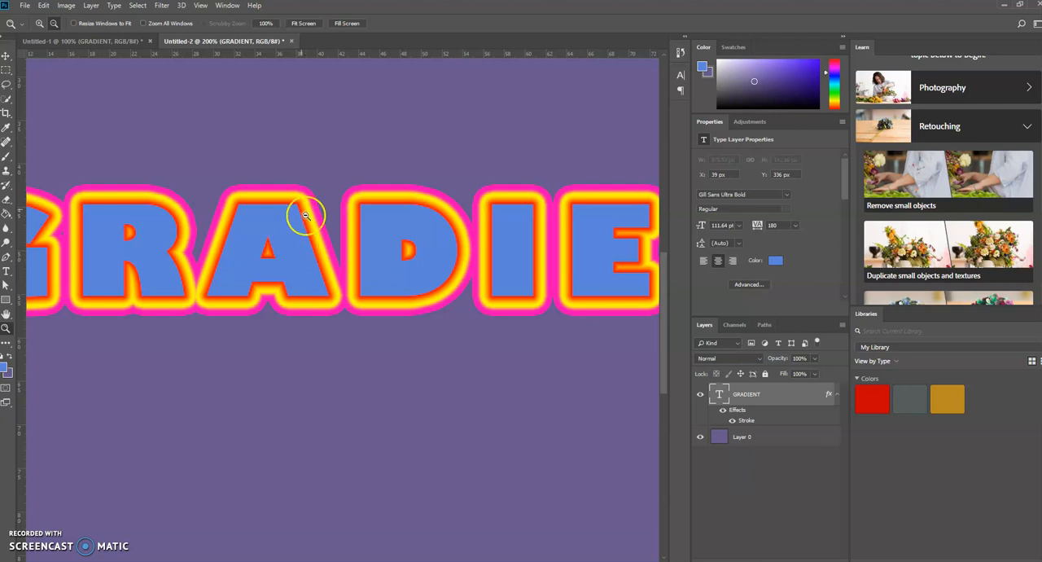
mouse_move(326, 251)
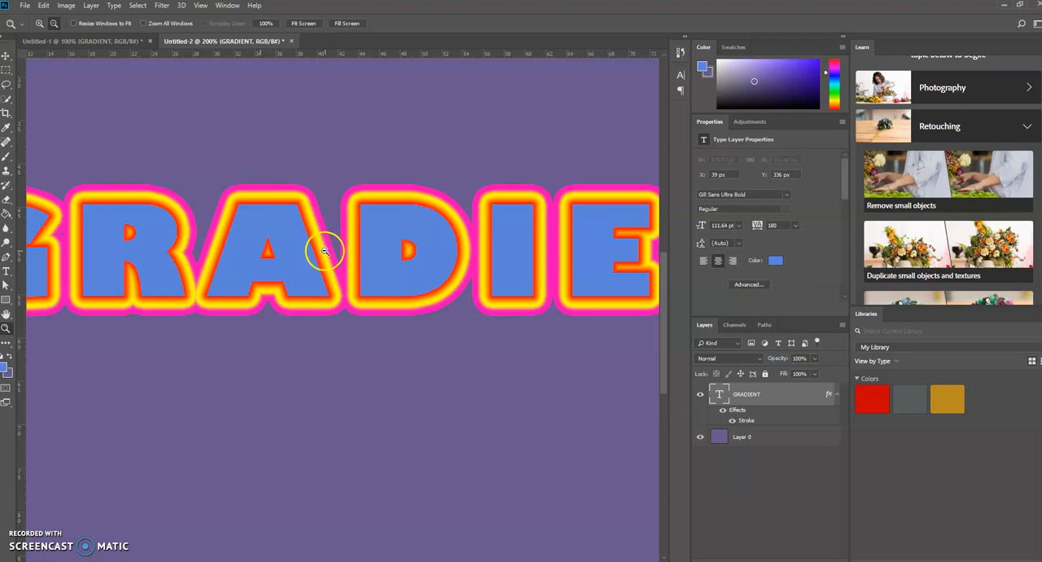
mouse_move(307, 189)
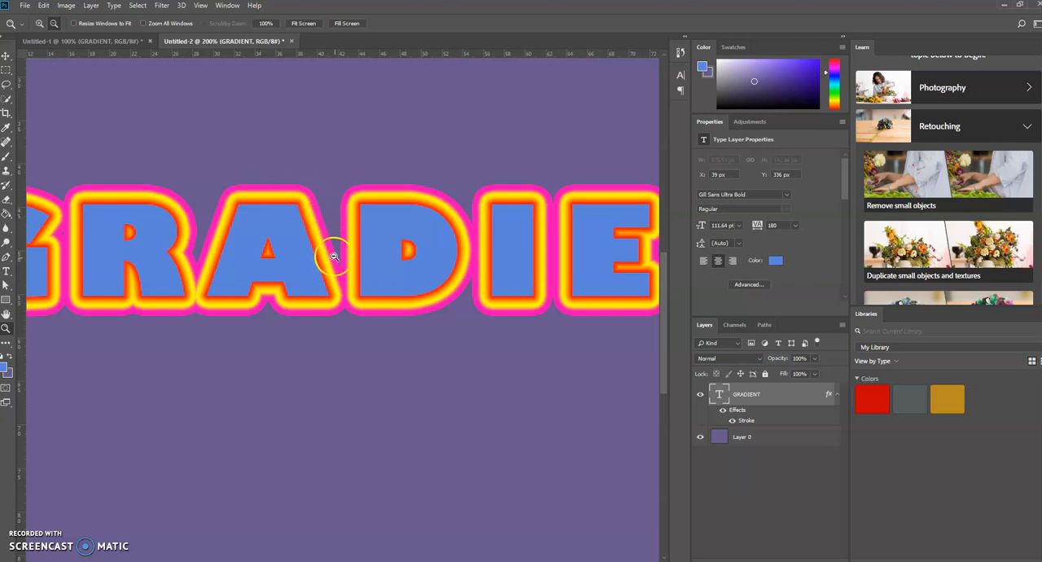
mouse_move(231, 189)
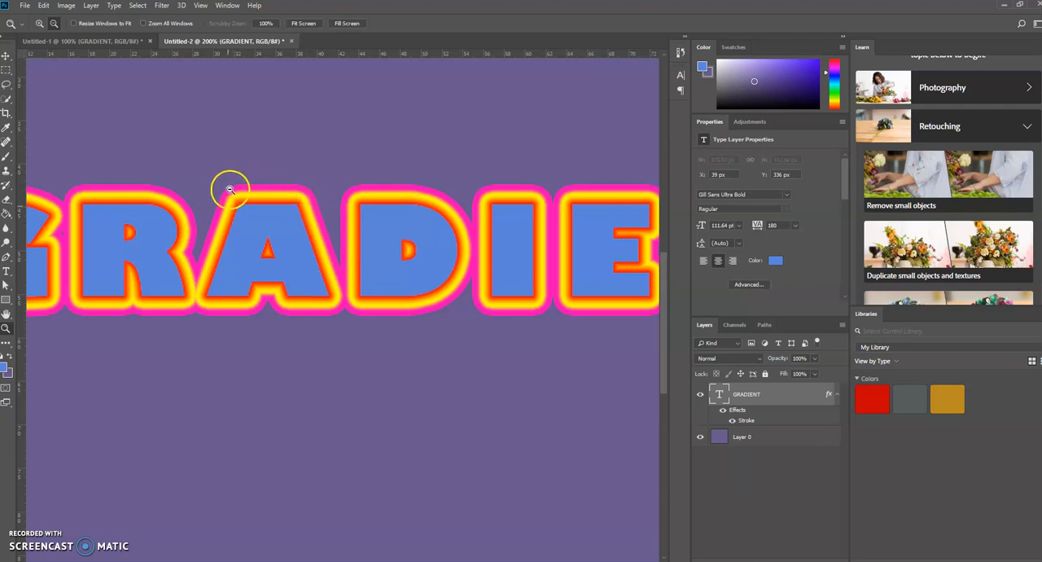